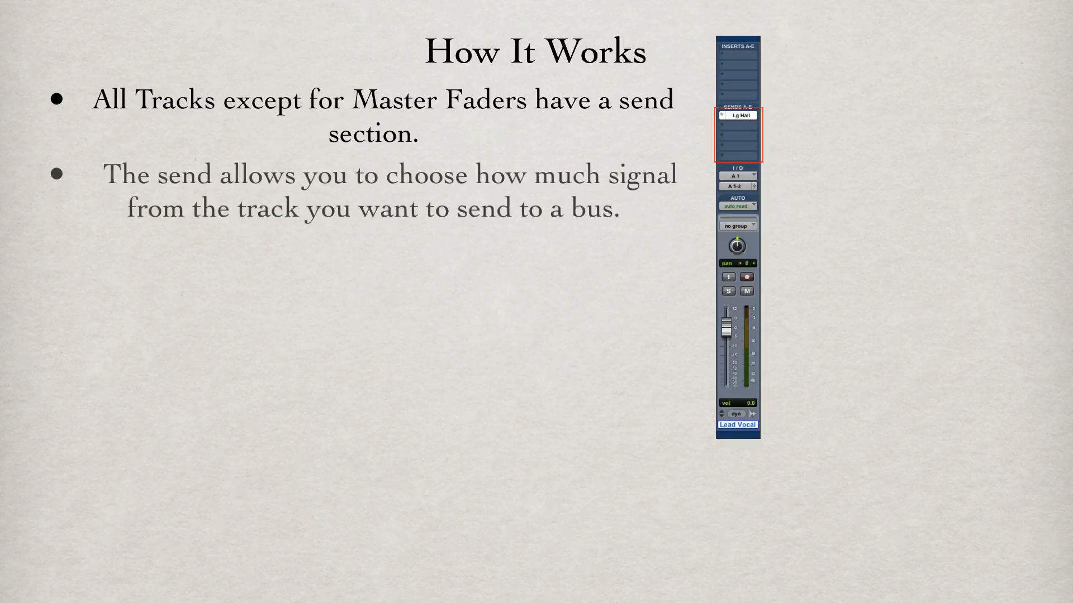
Step: Reveal the bullets on aux input tracks and 100% wet effects, then advance past the slide
{"action": "left_click", "coordinate": [738, 116]}
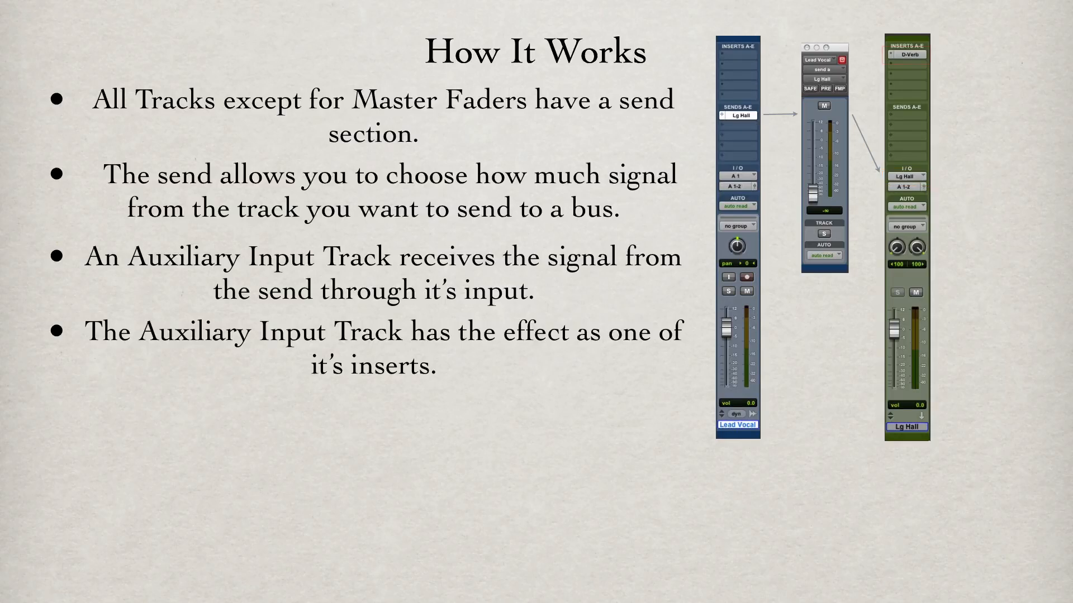
{"action": "left_click", "coordinate": [906, 54]}
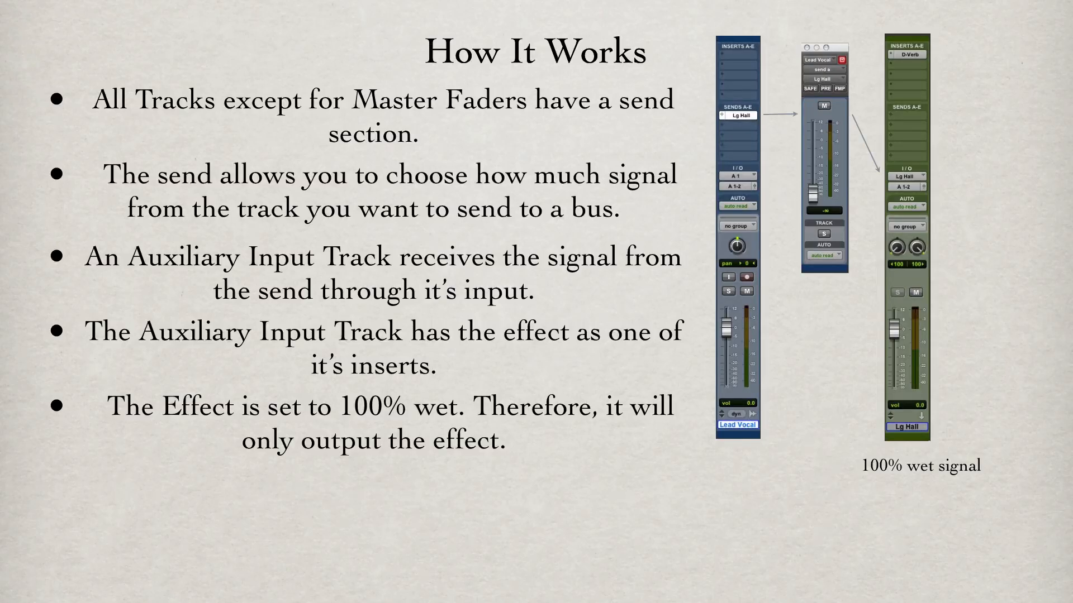
{"action": "key", "text": "right"}
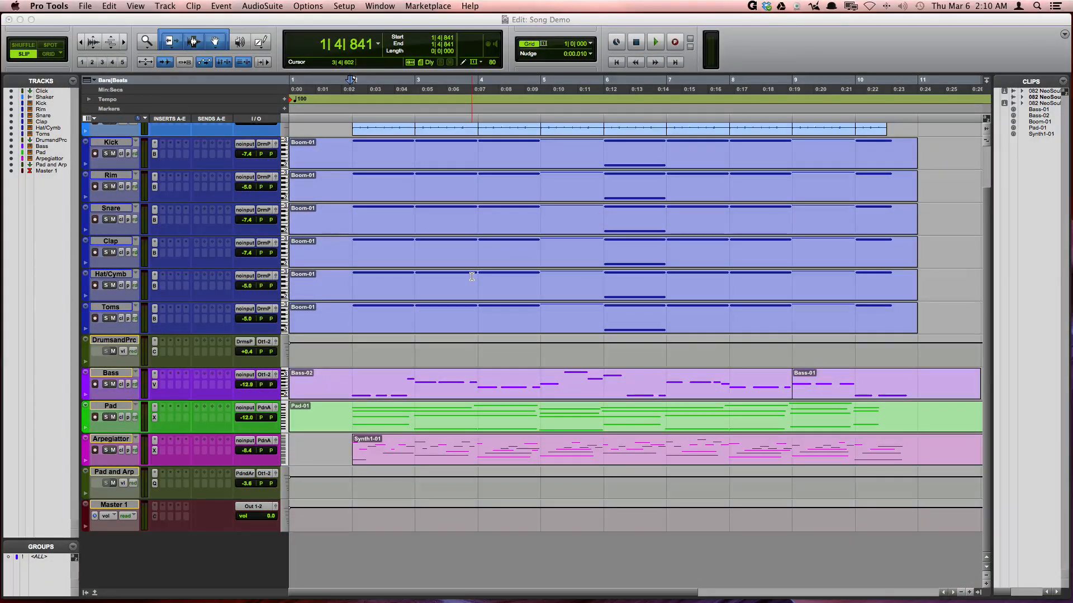
{"action": "left_click", "coordinate": [344, 377]}
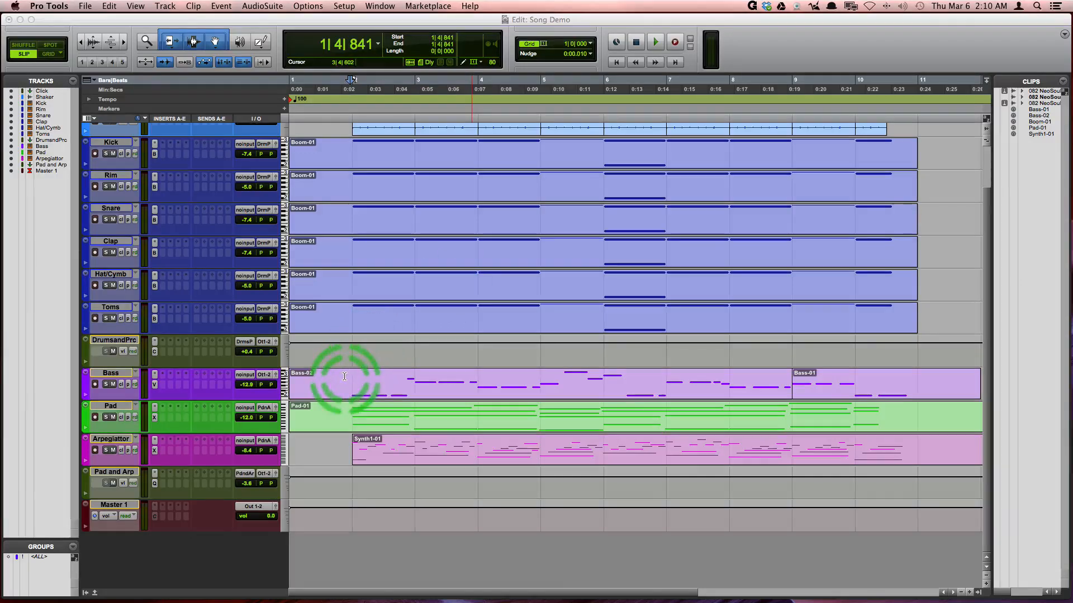
{"action": "left_click", "coordinate": [344, 376]}
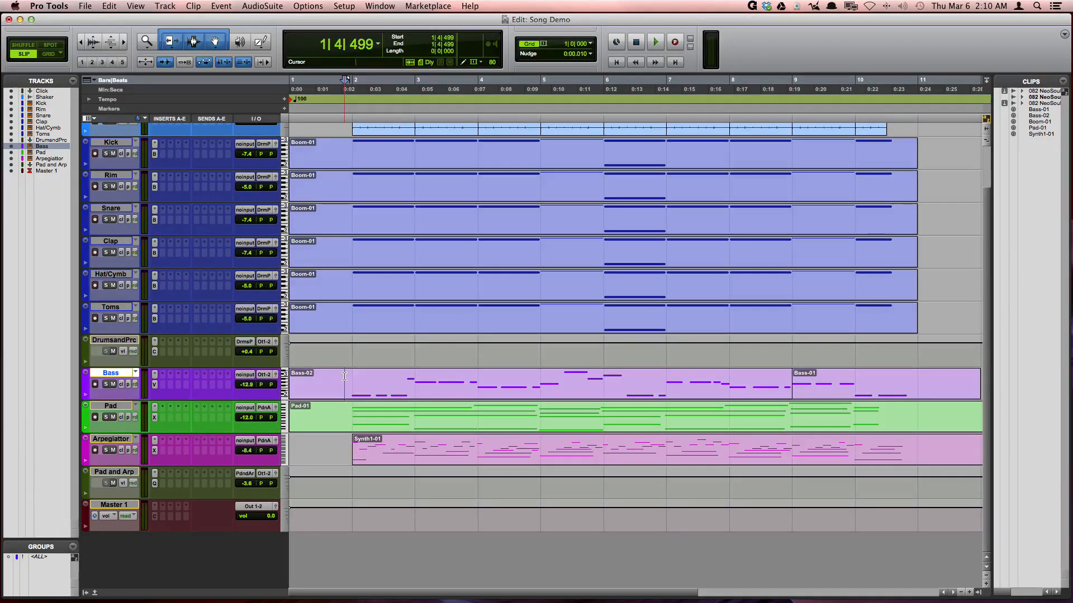
{"action": "left_click", "coordinate": [653, 42]}
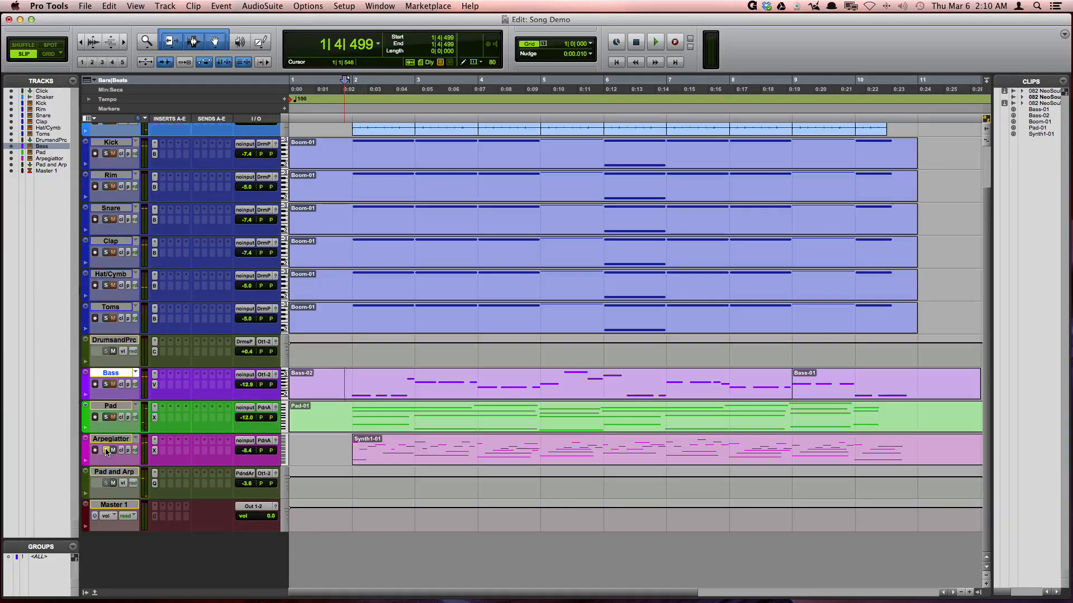
{"action": "left_click", "coordinate": [654, 42]}
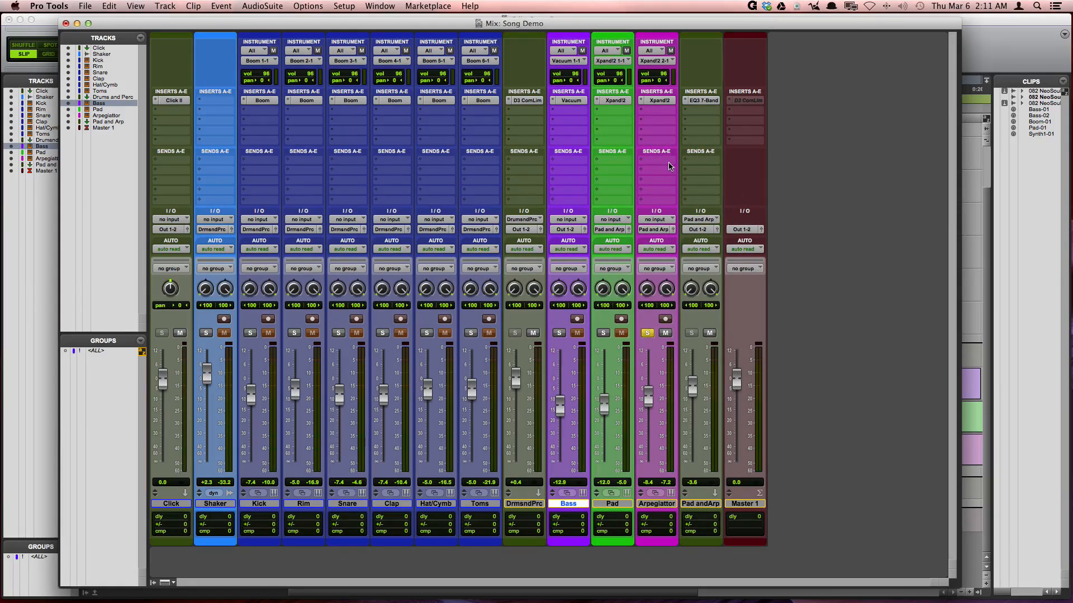
Step: Show the Song Demo mixer and confirm the Mix Window View includes Sends A-E
{"action": "left_click", "coordinate": [214, 539]}
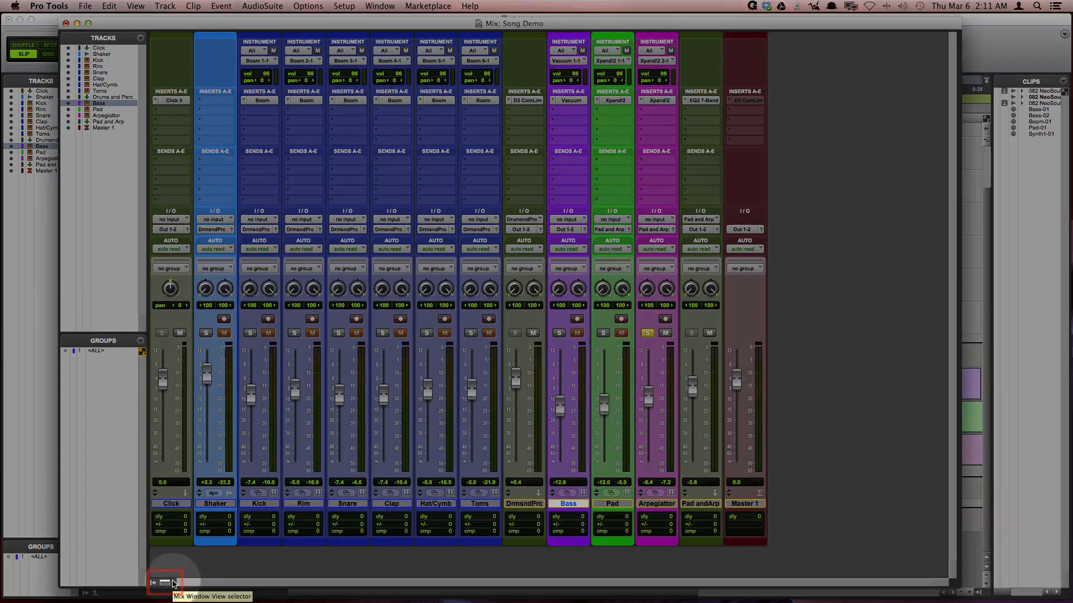
{"action": "left_click", "coordinate": [164, 584]}
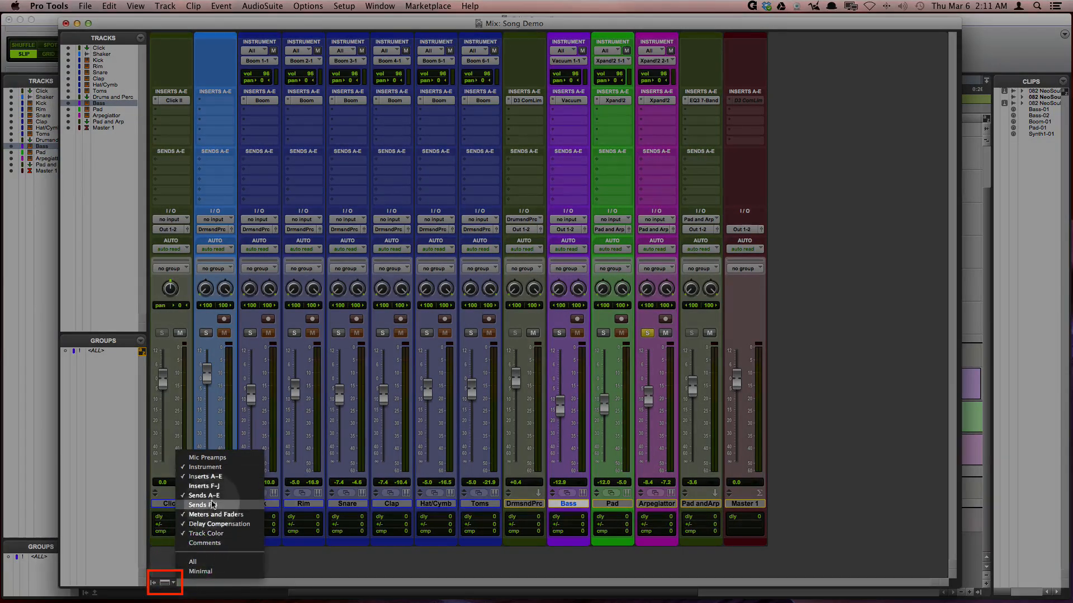
{"action": "left_click", "coordinate": [203, 495]}
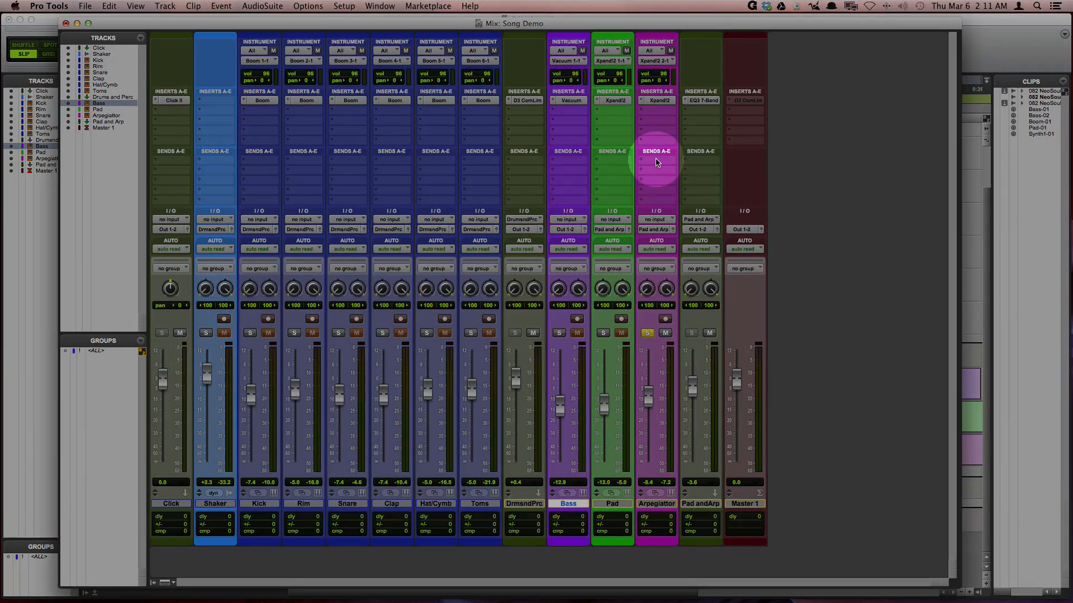
Step: Send Arpeggiator's send A to Bus 5-6 (Stereo) and rename the bus Reverb
{"action": "left_click", "coordinate": [655, 151]}
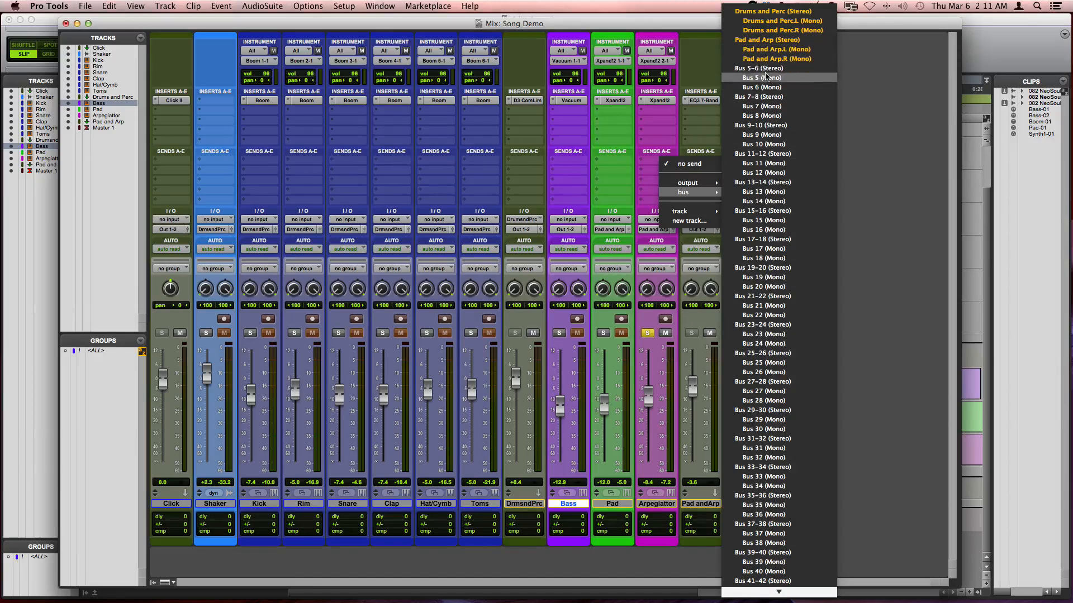
{"action": "mouse_move", "coordinate": [761, 68]}
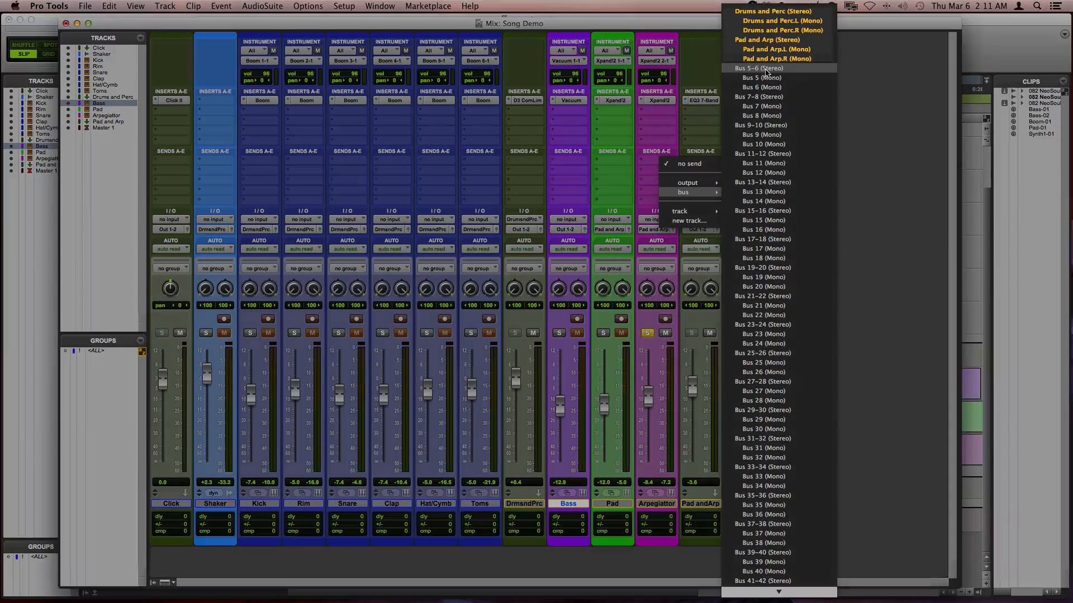
{"action": "left_click", "coordinate": [759, 68]}
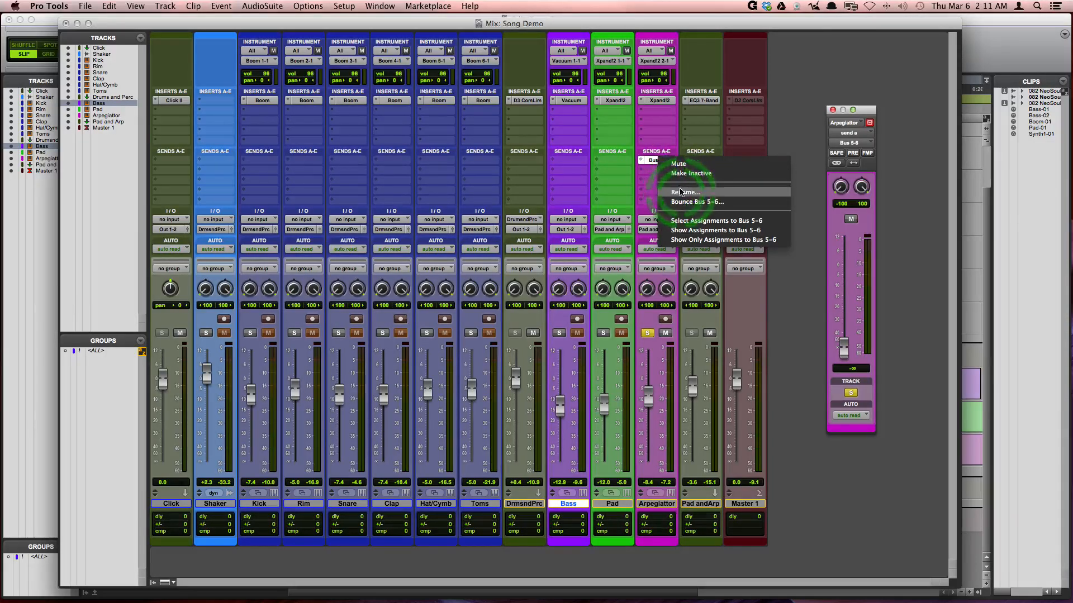
{"action": "left_click", "coordinate": [685, 191]}
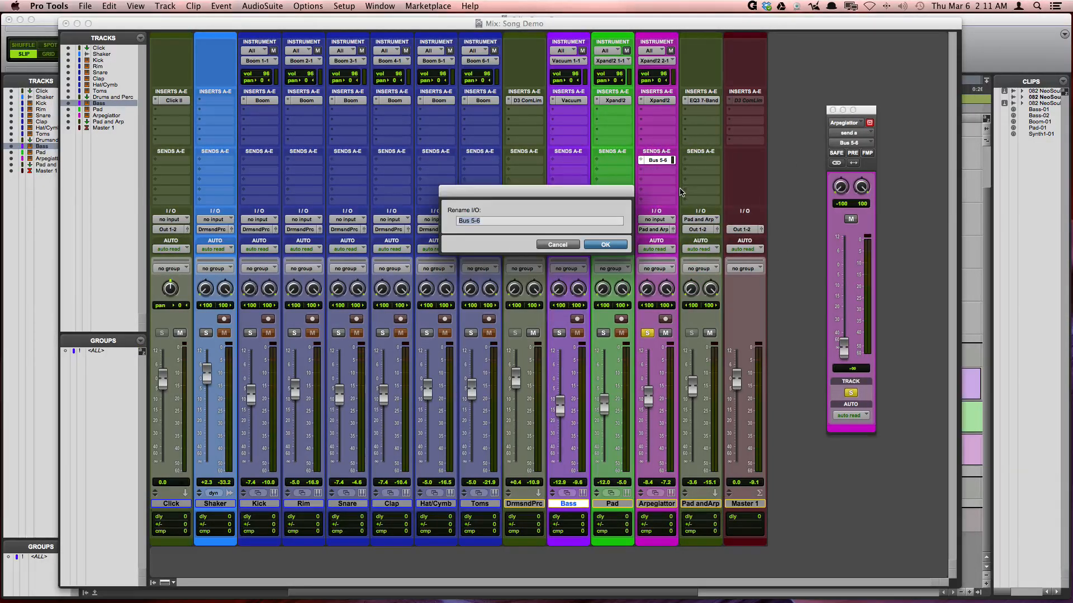
{"action": "type", "text": "Reverb"}
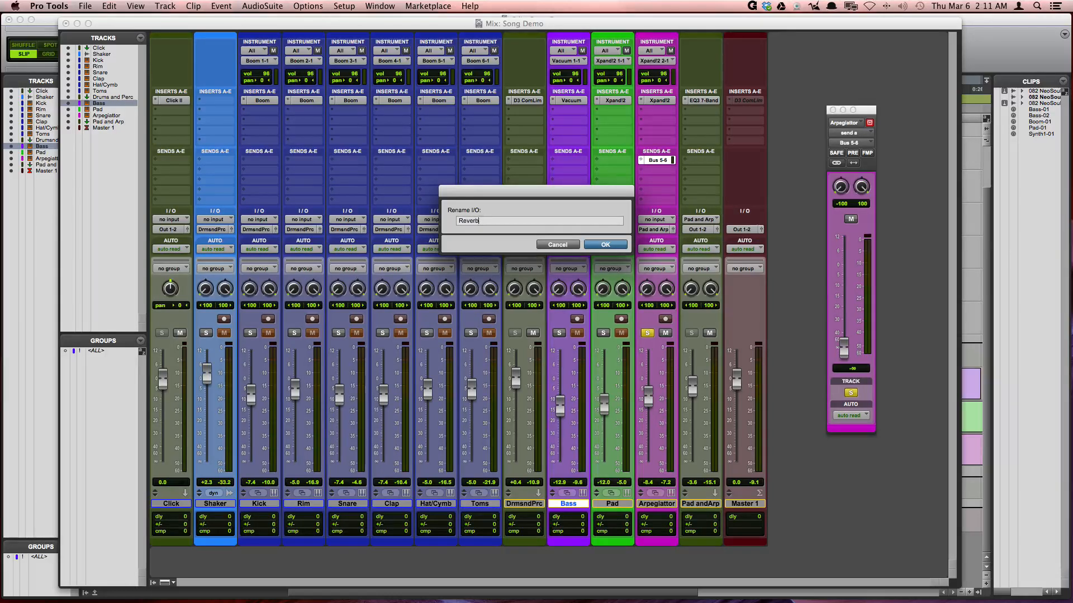
{"action": "left_click", "coordinate": [604, 244]}
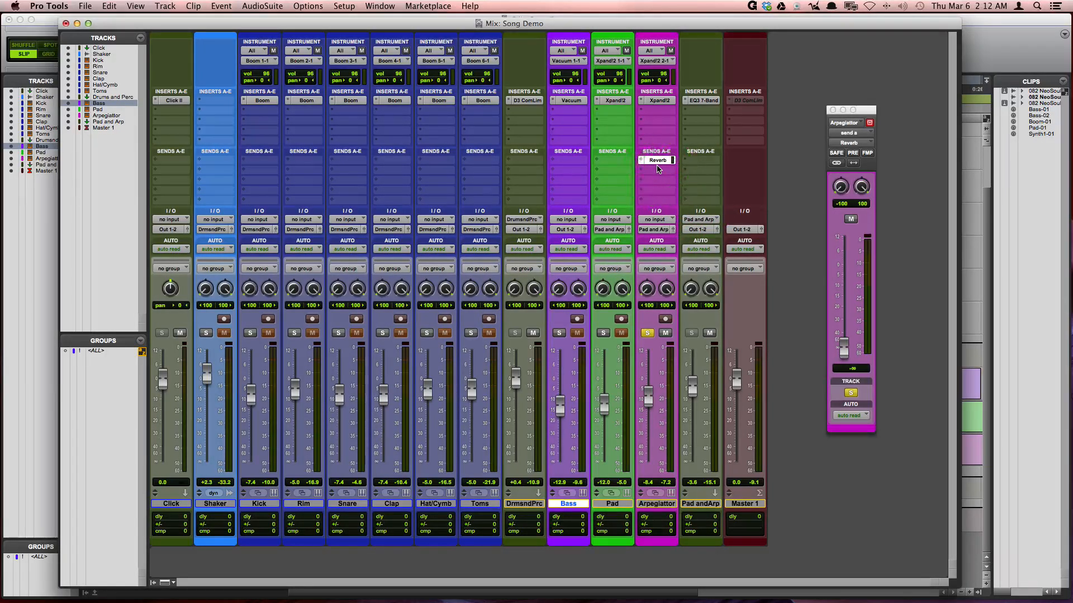
Step: Create one new stereo Aux Input track, Aux 1, via the New Tracks dialog
{"action": "left_click", "coordinate": [655, 160]}
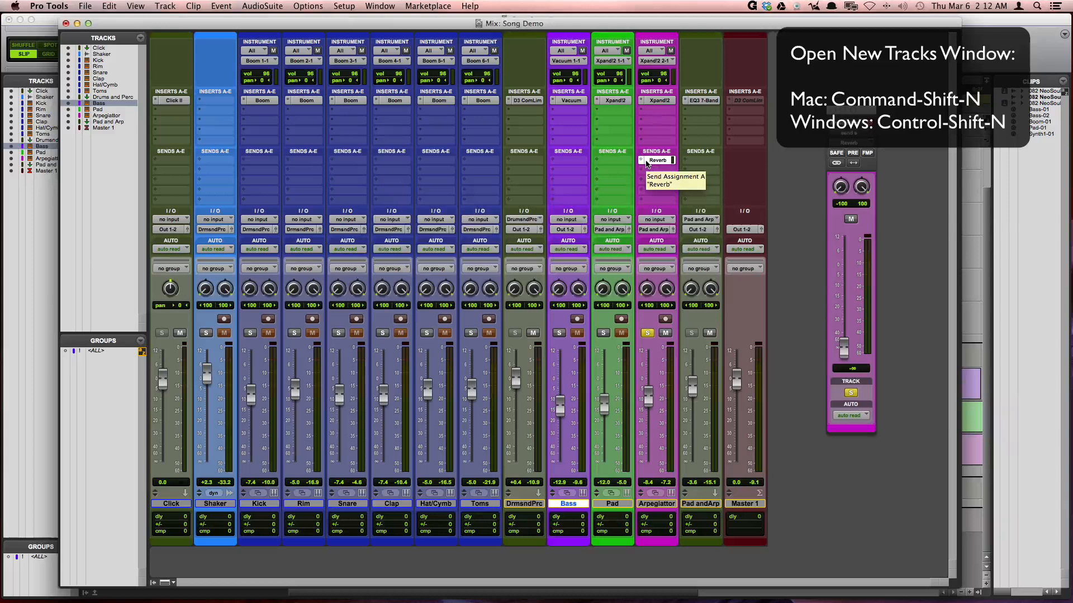
{"action": "key", "text": "cmd+shift+n"}
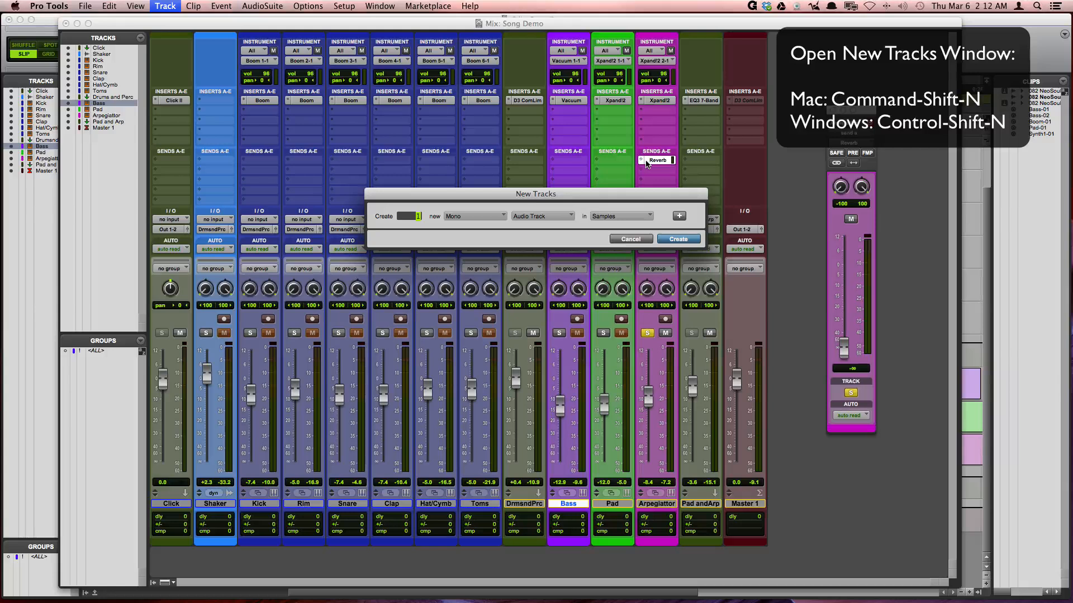
{"action": "left_click", "coordinate": [490, 220]}
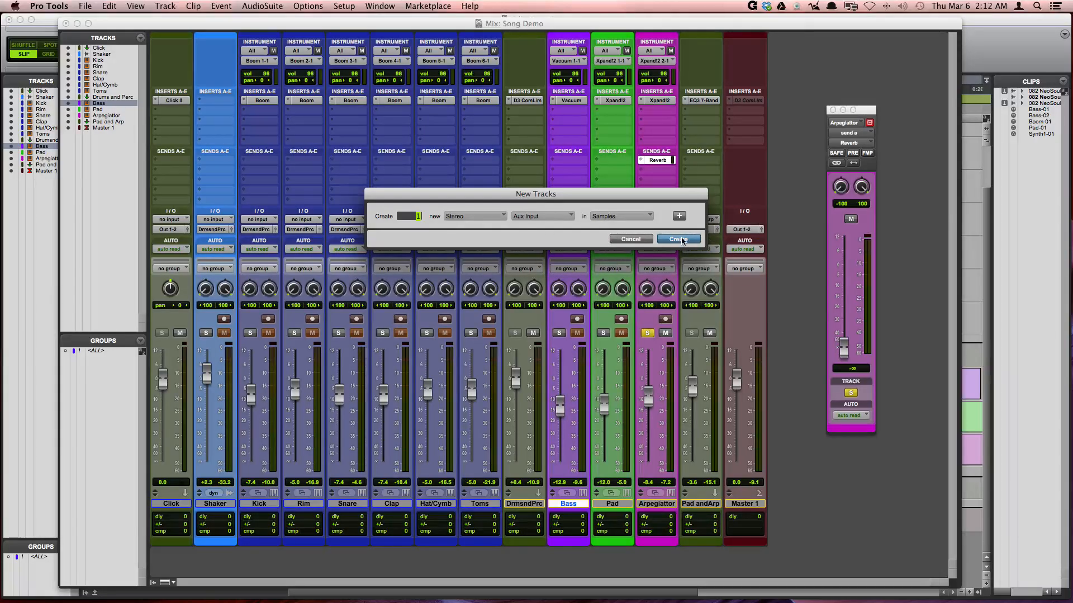
{"action": "left_click", "coordinate": [679, 239]}
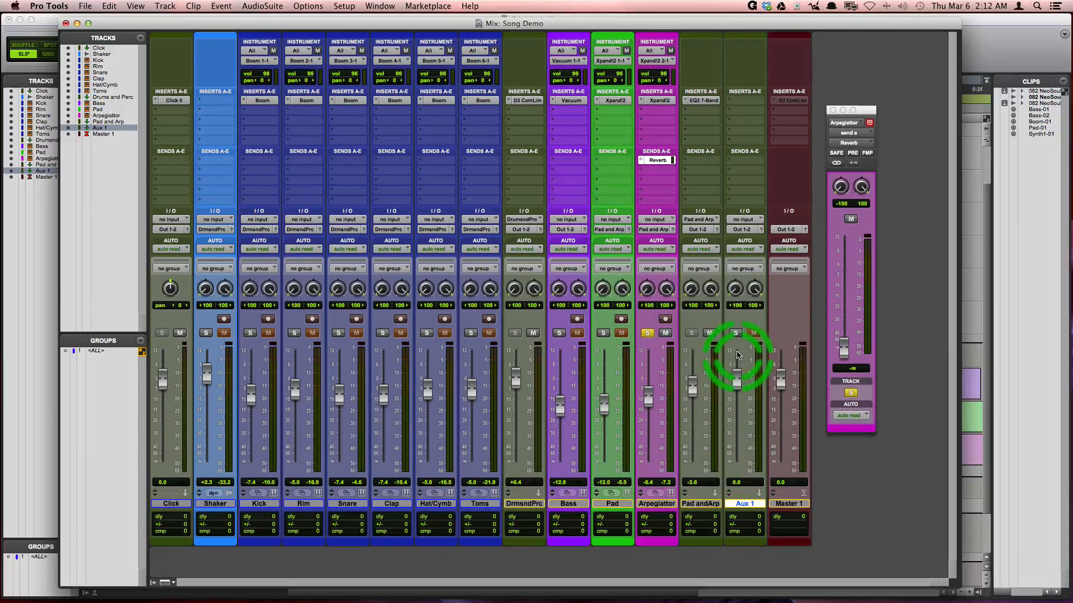
Step: Load the 05 Medium Hall preset on Aux 1's AIR Reverb at 100% mix and close it
{"action": "left_click", "coordinate": [744, 220]}
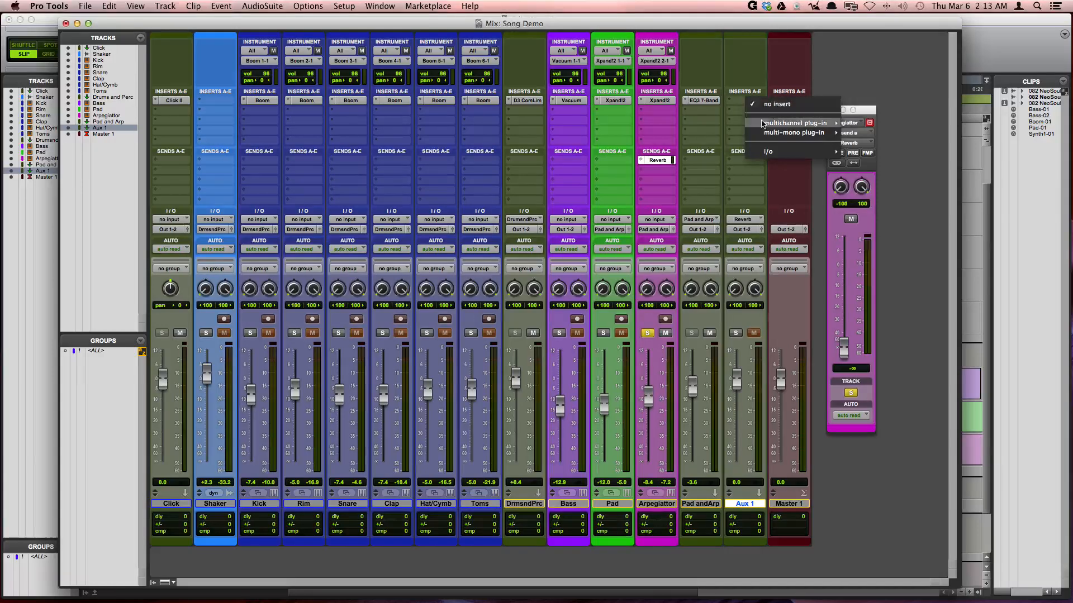
{"action": "mouse_move", "coordinate": [870, 154]}
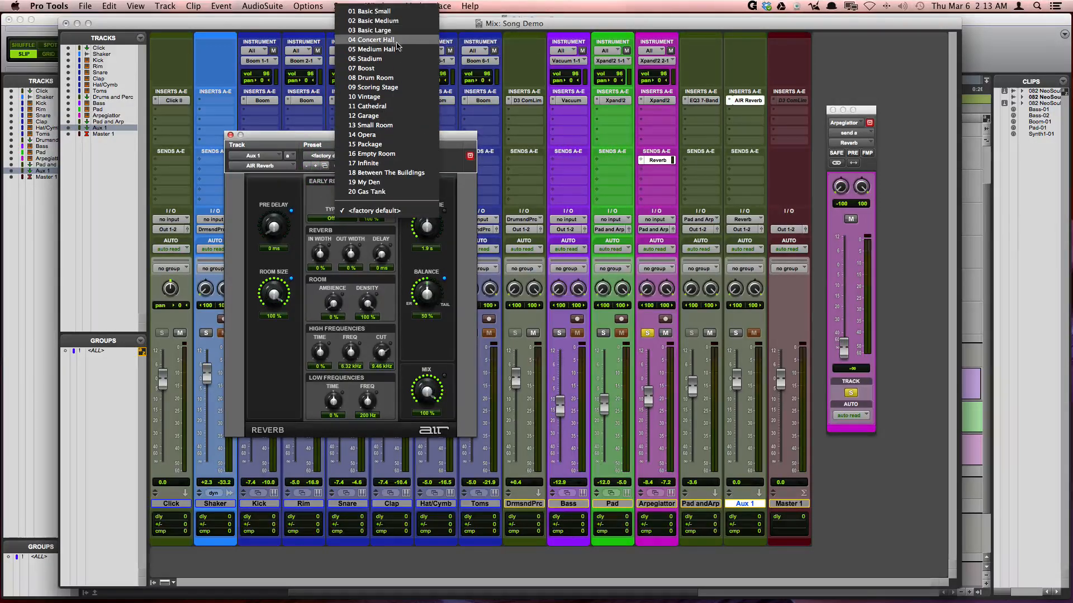
{"action": "left_click", "coordinate": [376, 87]}
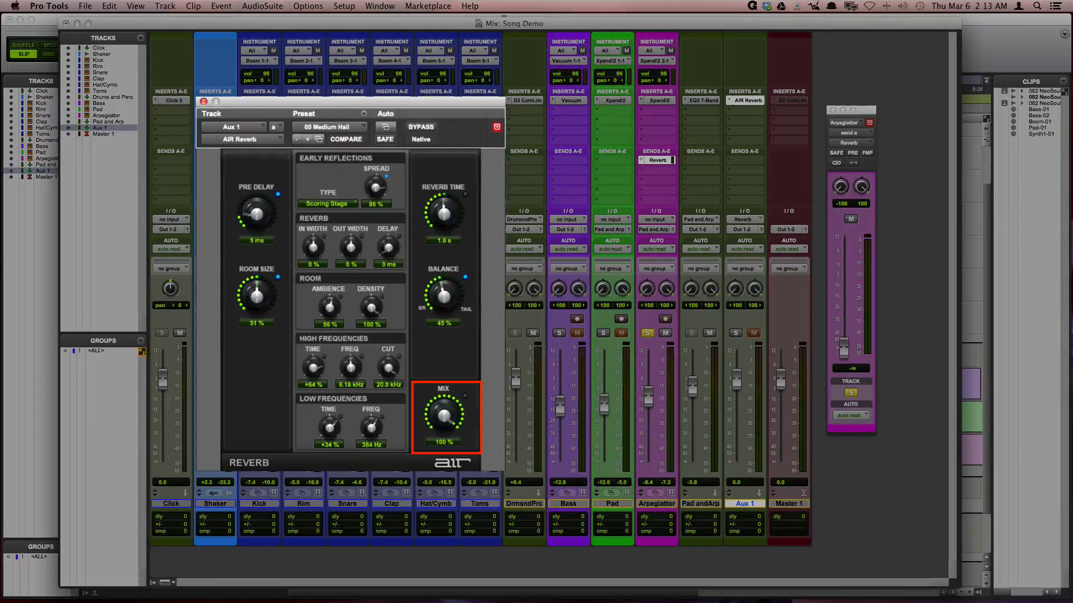
{"action": "left_click", "coordinate": [203, 101]}
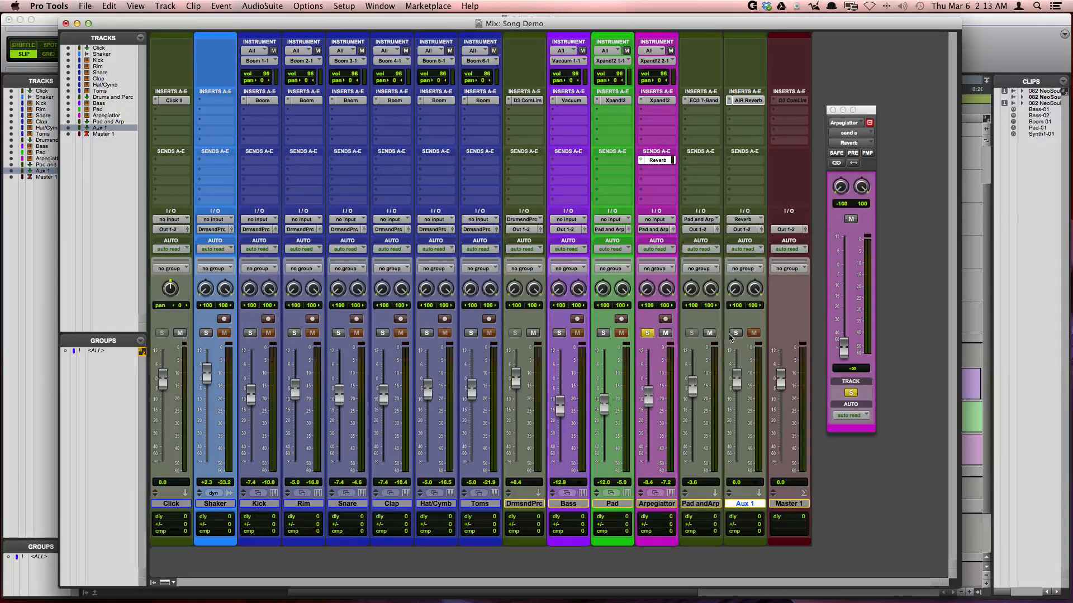
{"action": "mouse_move", "coordinate": [735, 333]}
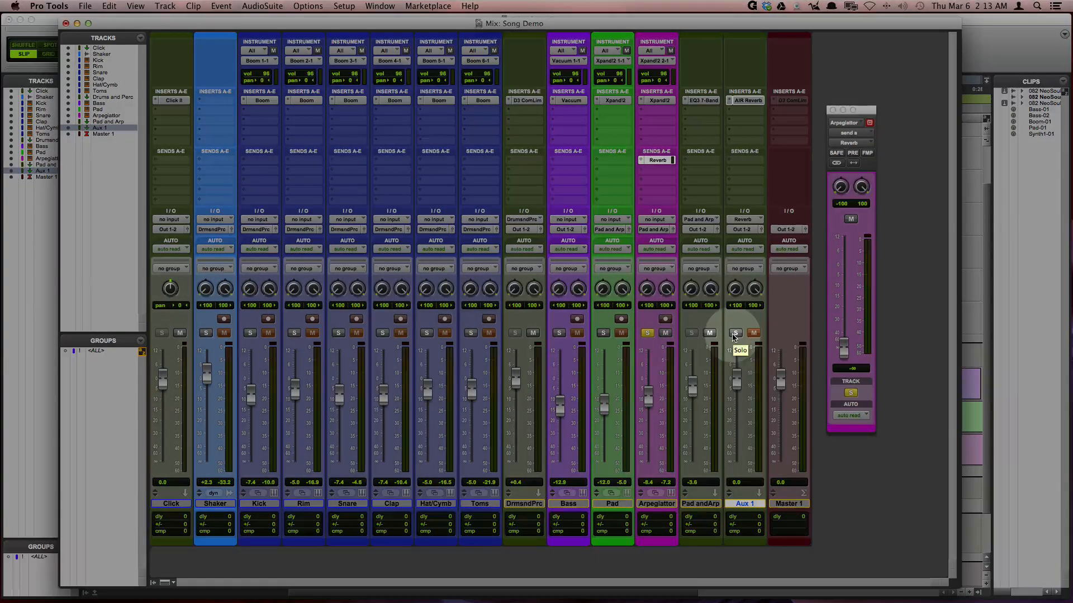
{"action": "left_click", "coordinate": [736, 333]}
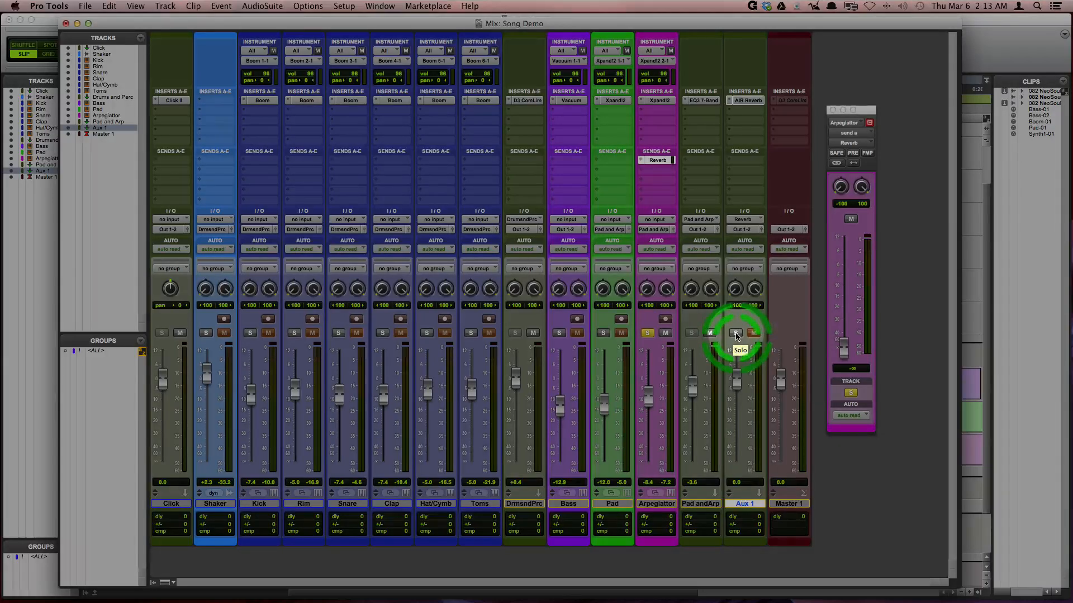
{"action": "left_click", "coordinate": [736, 334]}
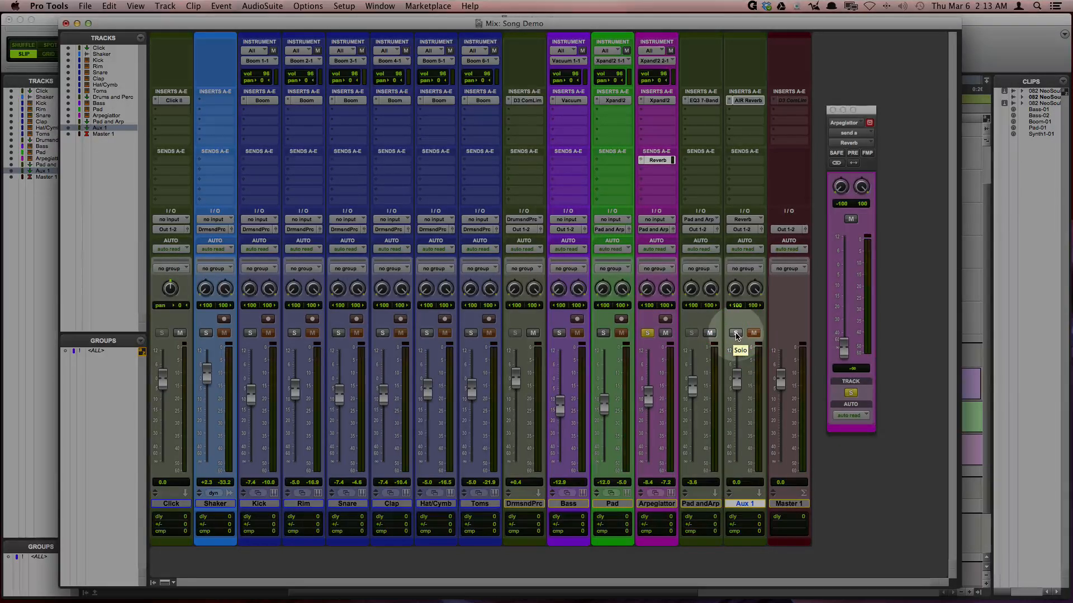
{"action": "left_click", "coordinate": [752, 333]}
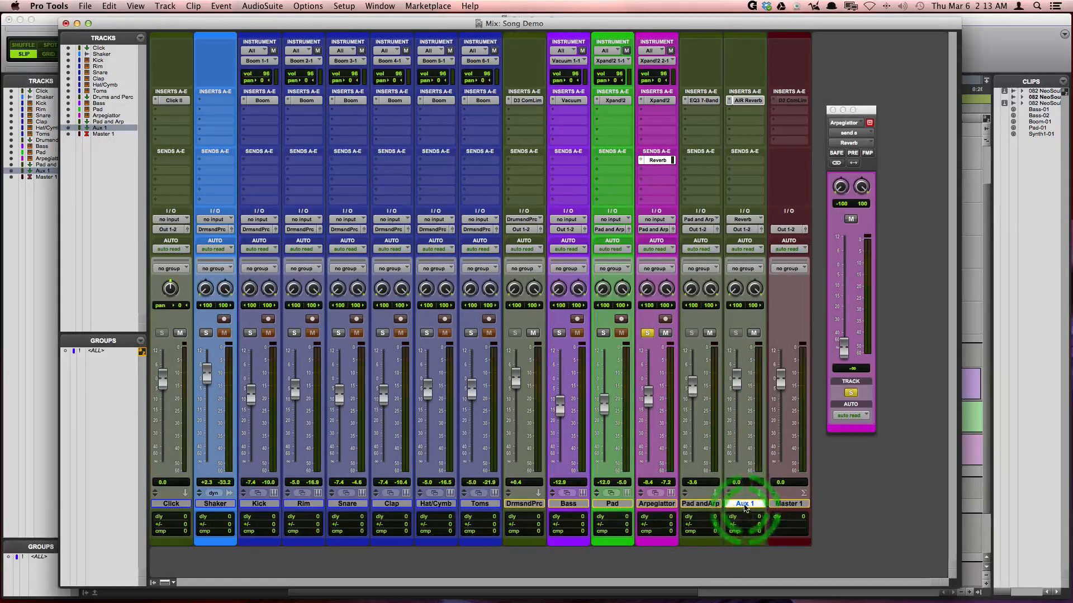
Step: Rename the Aux 1 return track to Reverb
{"action": "double_click", "coordinate": [744, 504]}
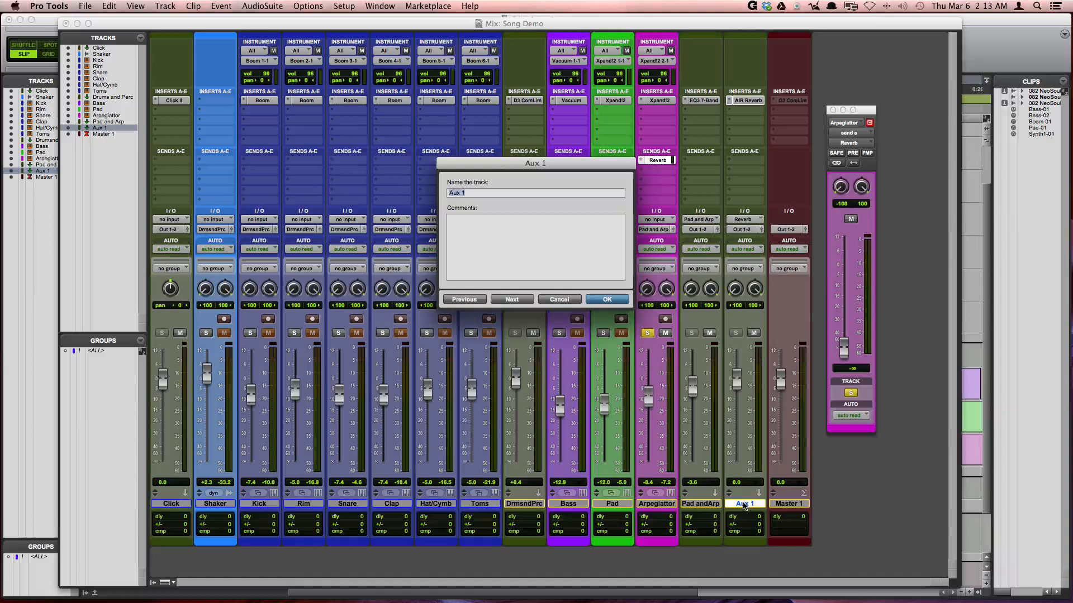
{"action": "type", "text": "Reverb"}
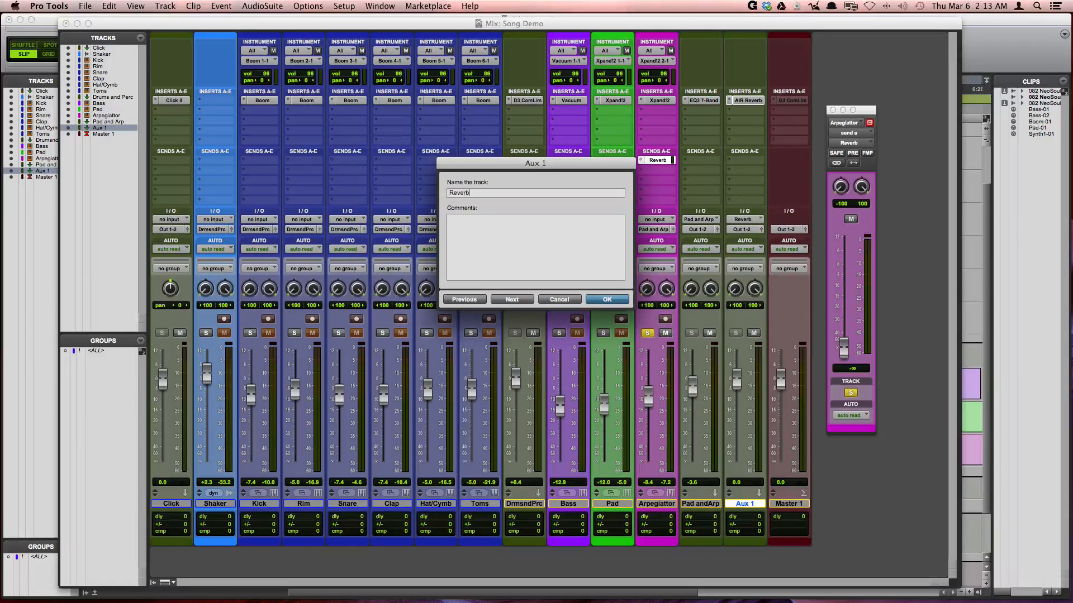
{"action": "left_click", "coordinate": [604, 300]}
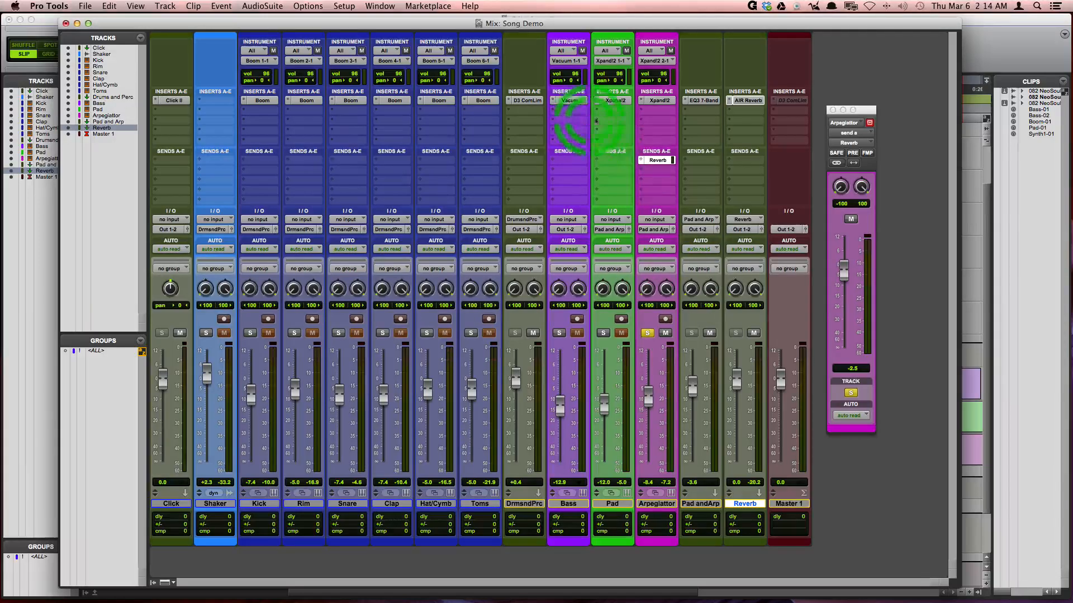
Step: Route Arpeggiator's send B to Bus 7-8 and rename the bus 8th Delay
{"action": "left_click", "coordinate": [656, 160]}
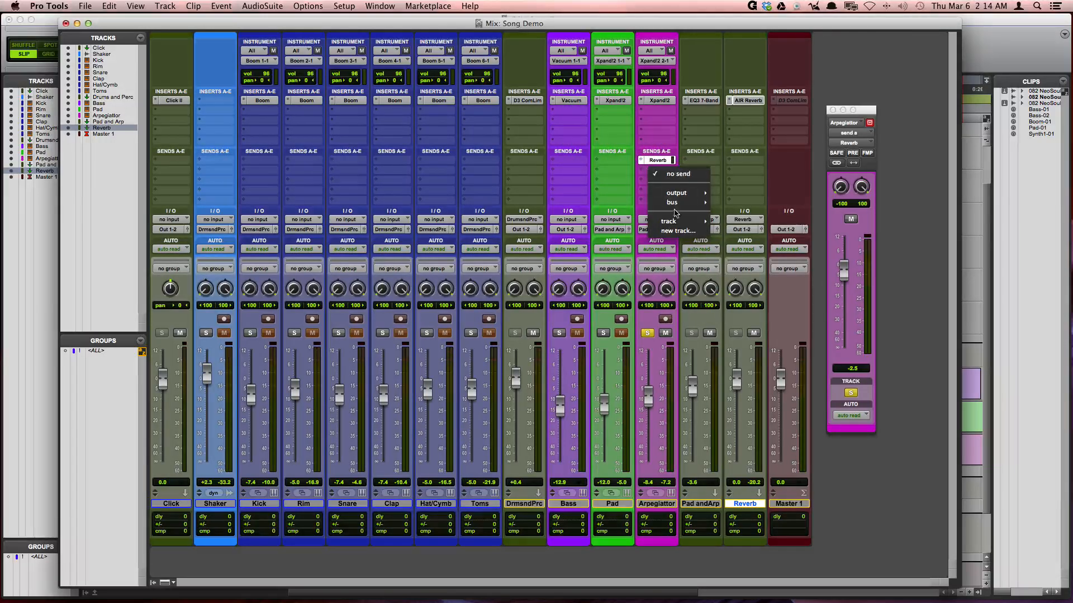
{"action": "left_click", "coordinate": [672, 203]}
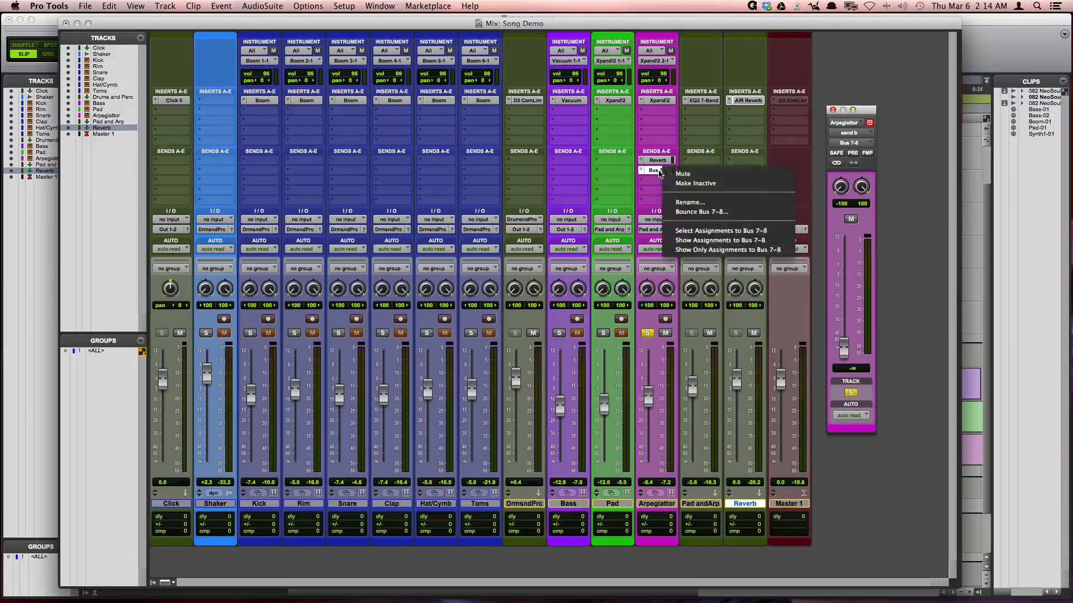
{"action": "left_click", "coordinate": [690, 202]}
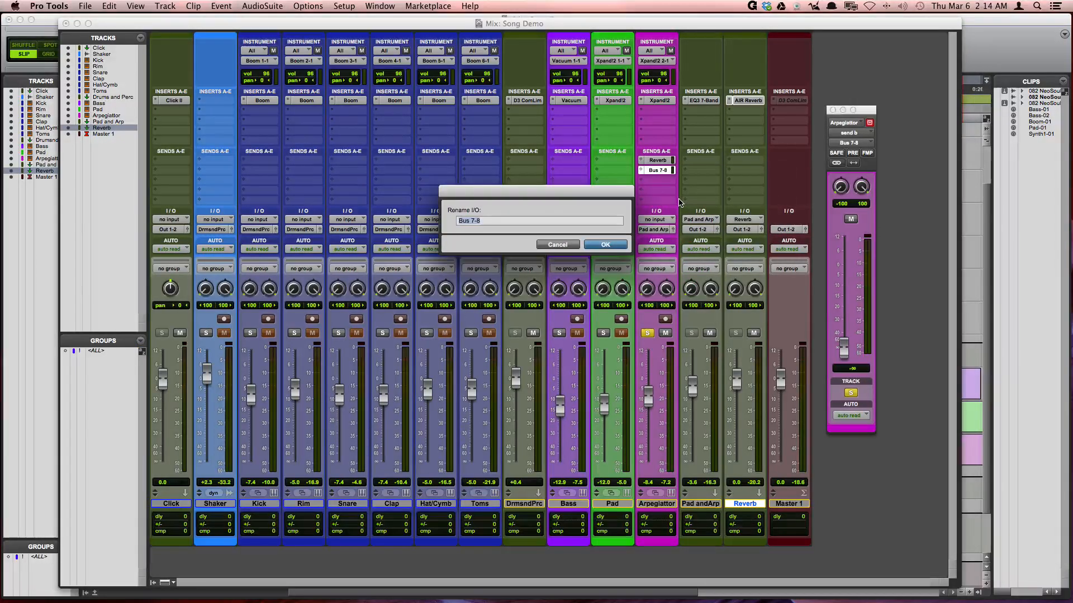
{"action": "type", "text": "B"}
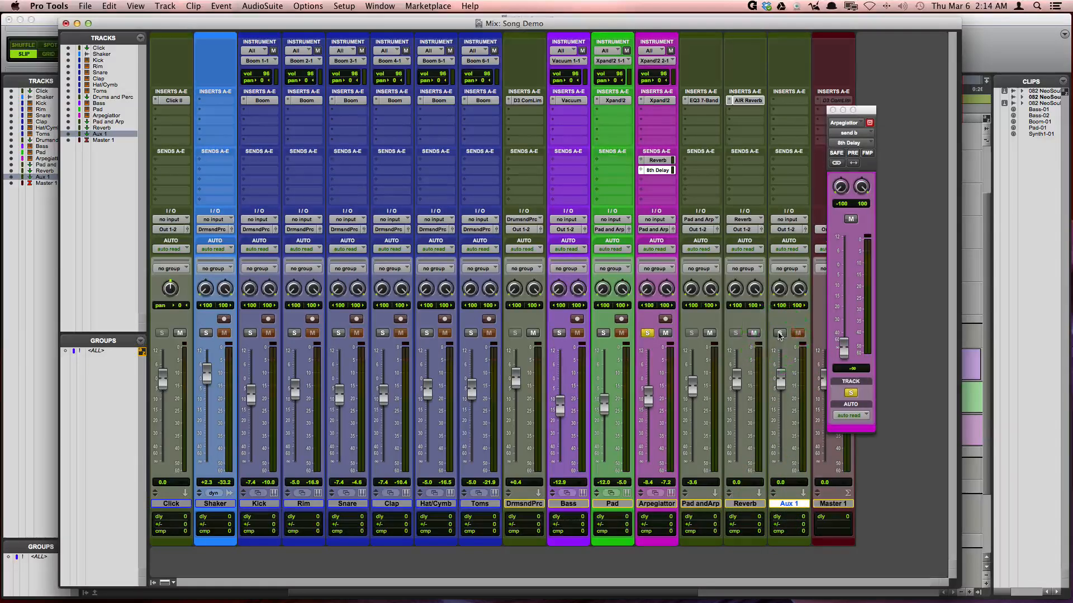
{"action": "left_click", "coordinate": [787, 220]}
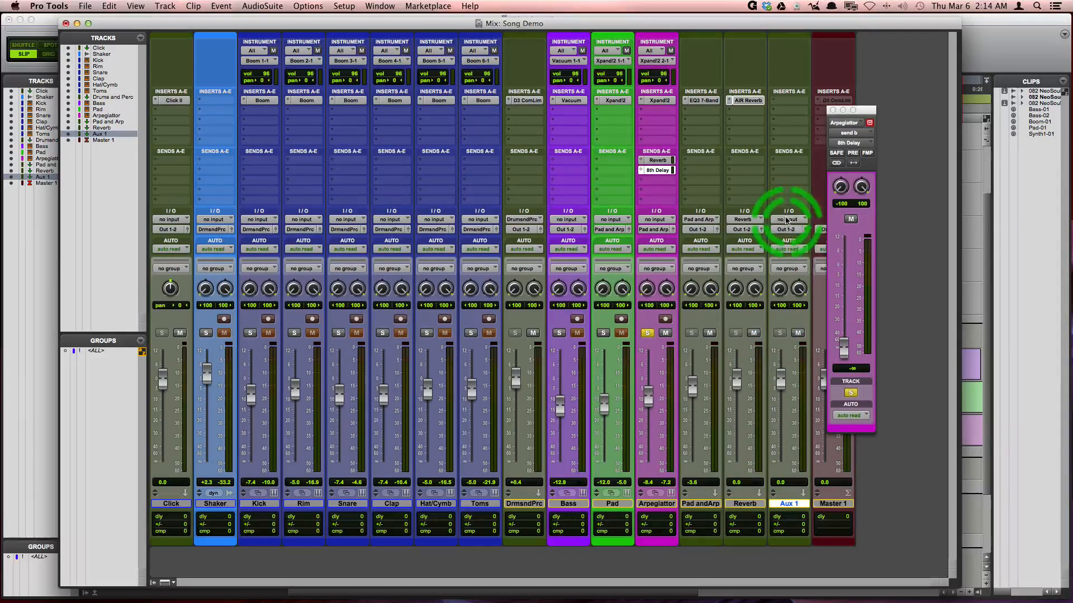
Step: Feed the 8th Delay bus into Aux 1 and insert Mod Delay III with the 8th Delay preset
{"action": "left_click", "coordinate": [789, 221]}
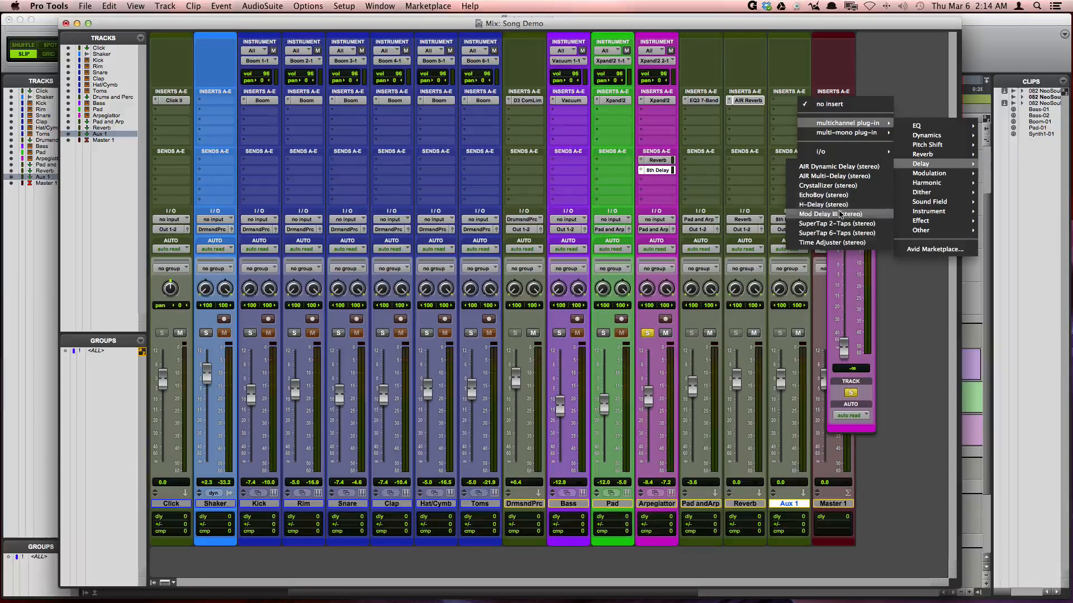
{"action": "left_click", "coordinate": [824, 213]}
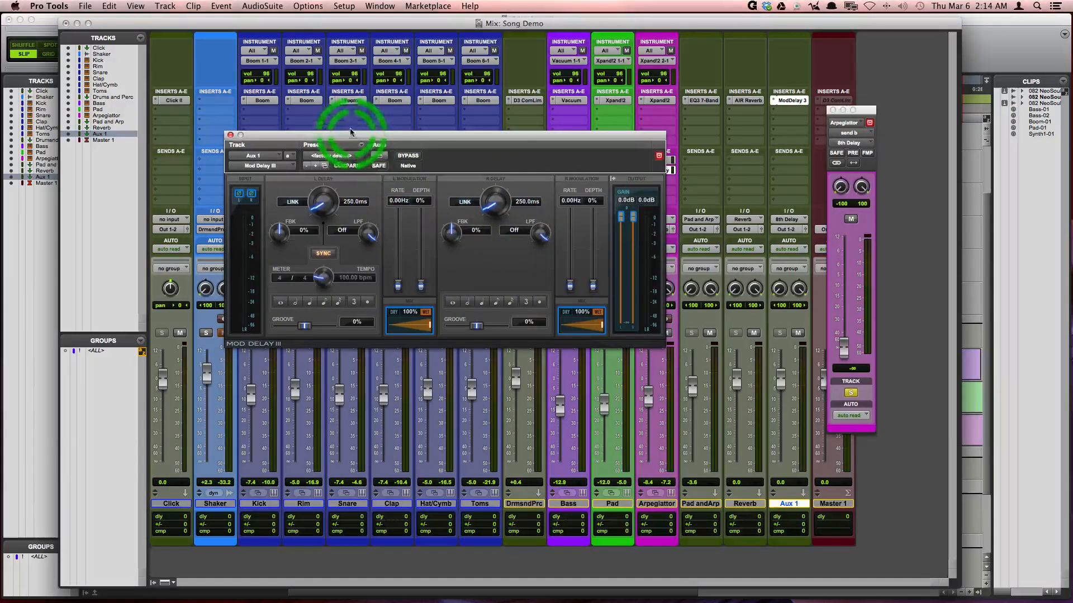
{"action": "left_click", "coordinate": [335, 155]}
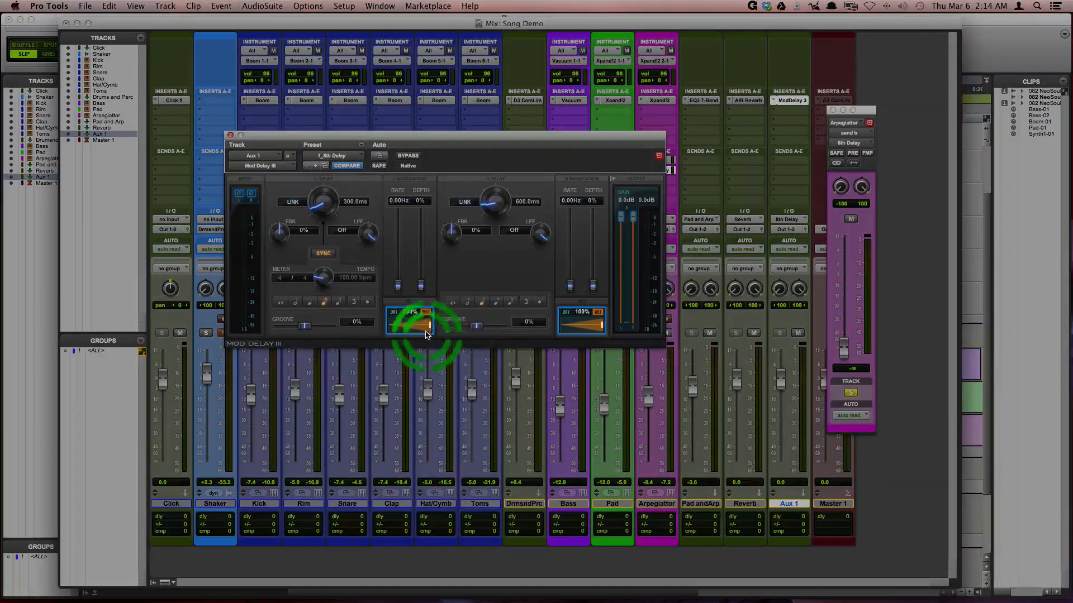
{"action": "left_click", "coordinate": [230, 135]}
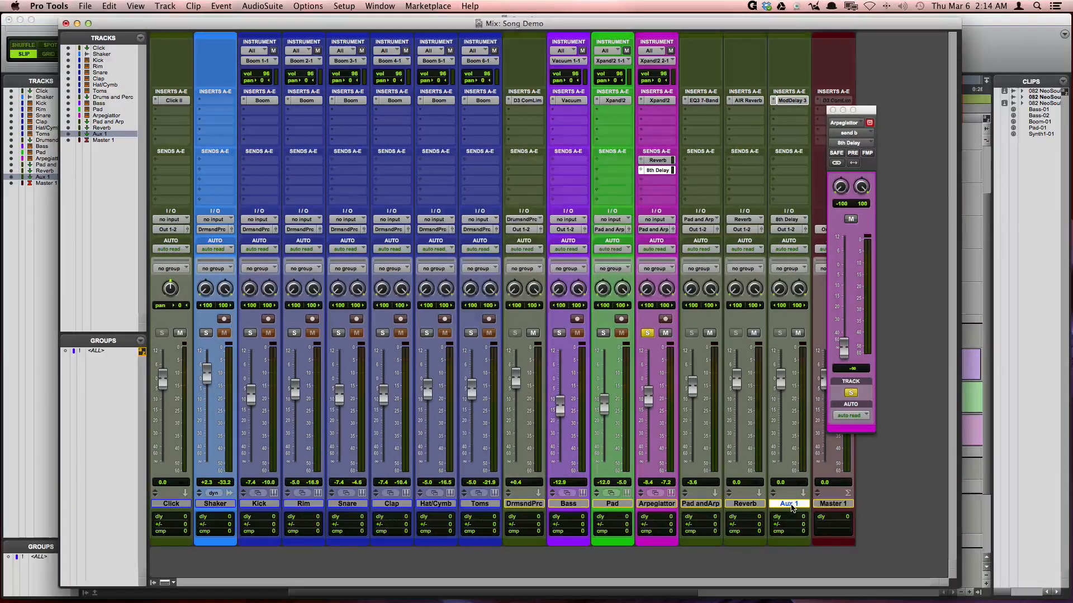
Step: Rename the Aux 1 delay return track to 8th Delay
{"action": "double_click", "coordinate": [787, 504]}
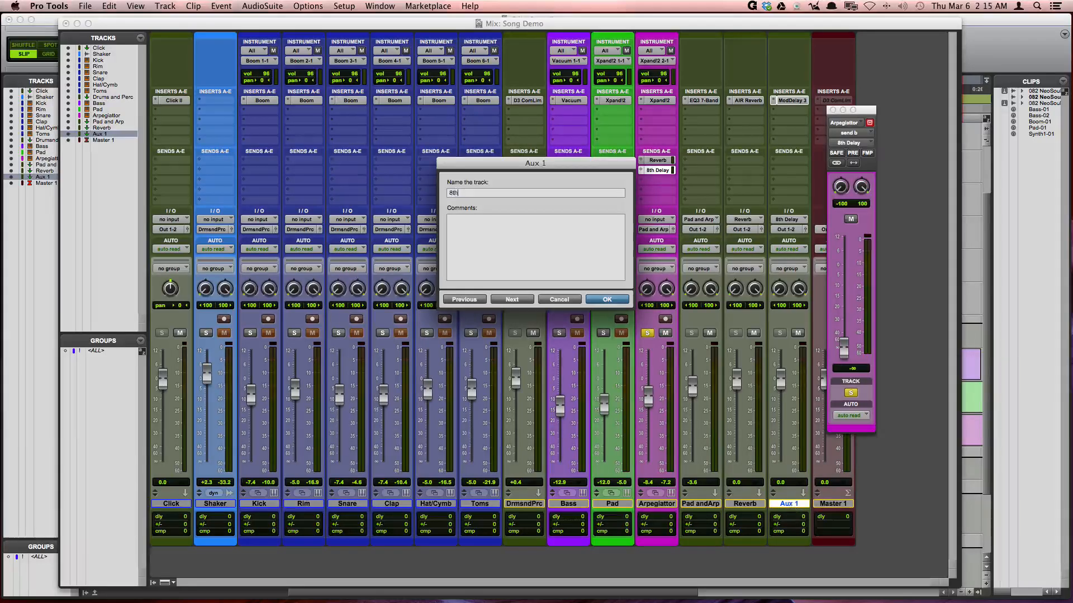
{"action": "type", "text": "8th Delay"}
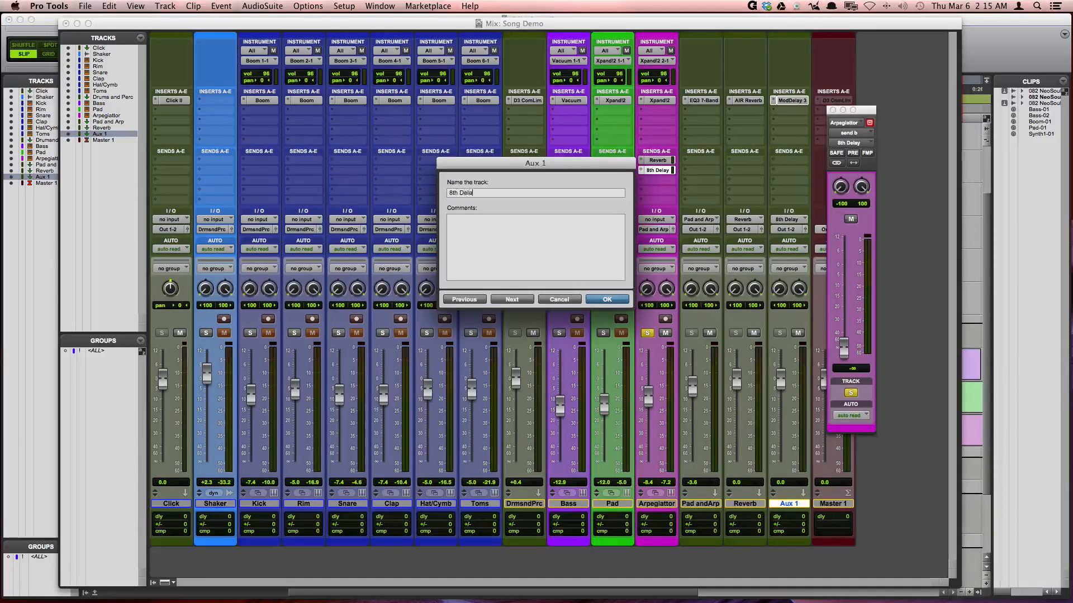
{"action": "left_click", "coordinate": [605, 299]}
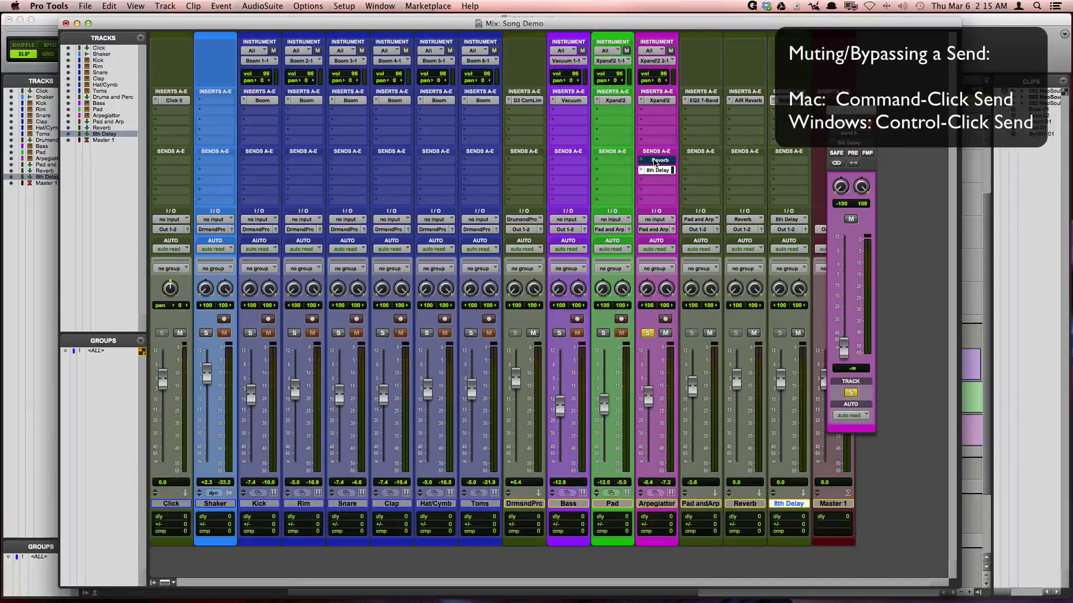
Step: Raise the Arpeggiator's 8th Delay send fader to about -6.5 dB
{"action": "right_click", "coordinate": [656, 160]}
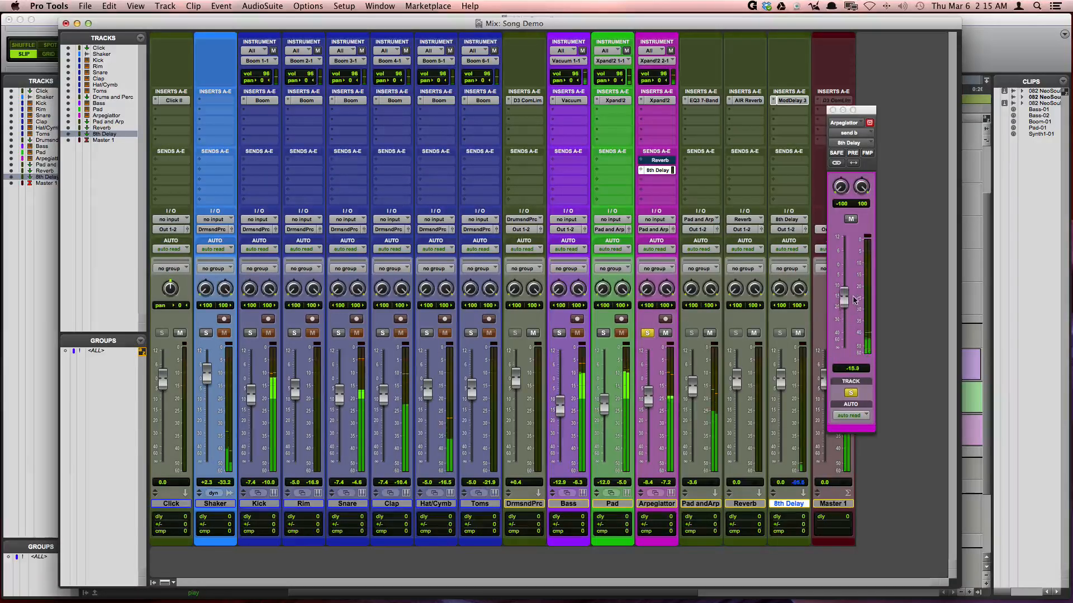
{"action": "left_click_drag", "start_coordinate": [843, 300], "coordinate": [843, 274]}
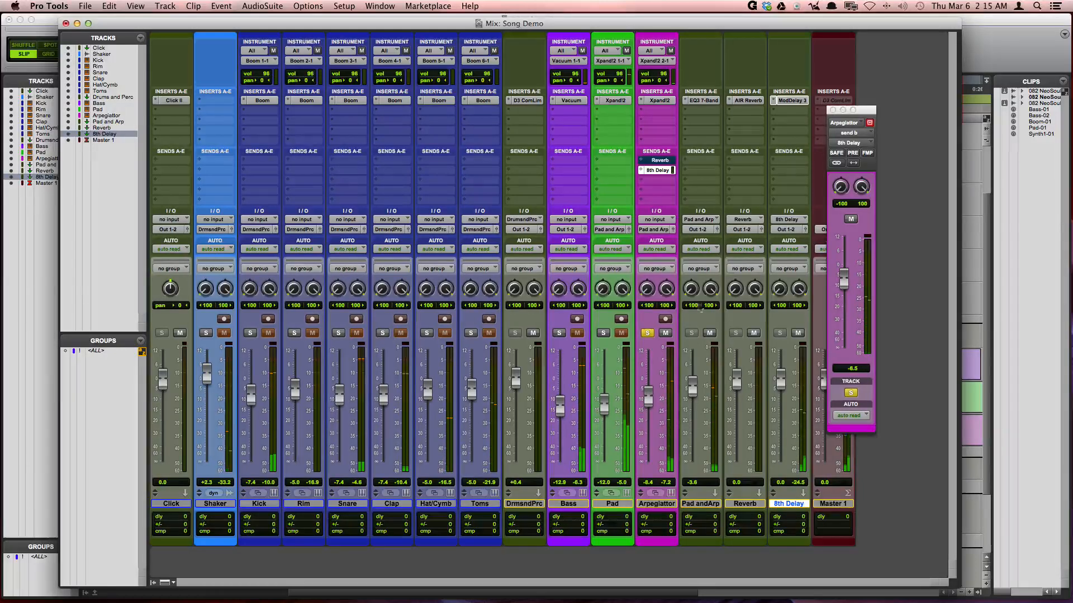
{"action": "mouse_move", "coordinate": [702, 311]}
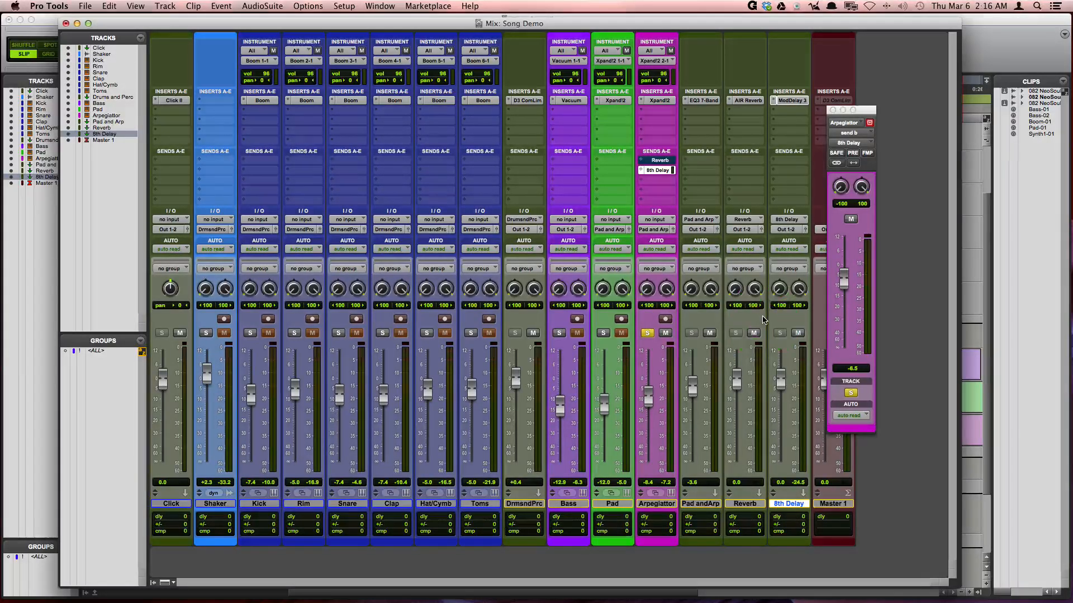
Step: Add a send on the 8th Delay return routed to the Reverb bus
{"action": "left_click", "coordinate": [786, 328]}
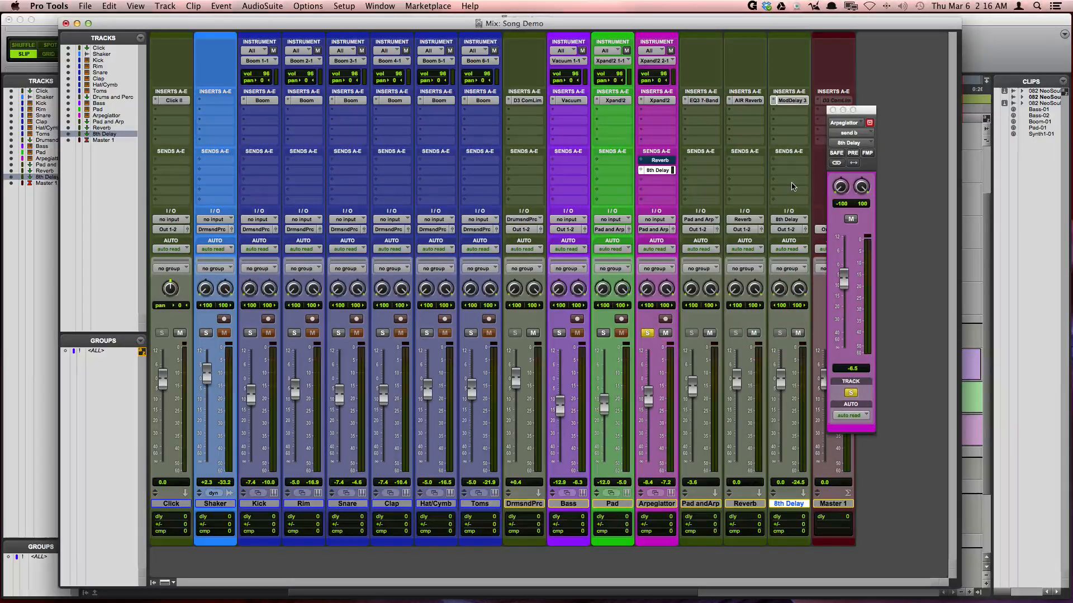
{"action": "left_click", "coordinate": [792, 145]}
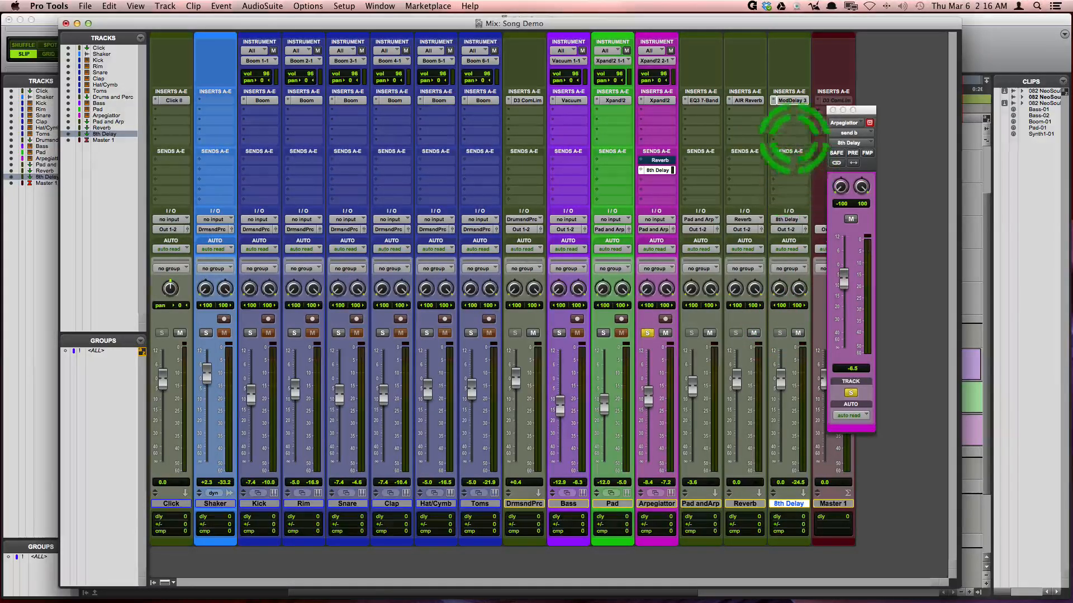
{"action": "left_click", "coordinate": [848, 163]}
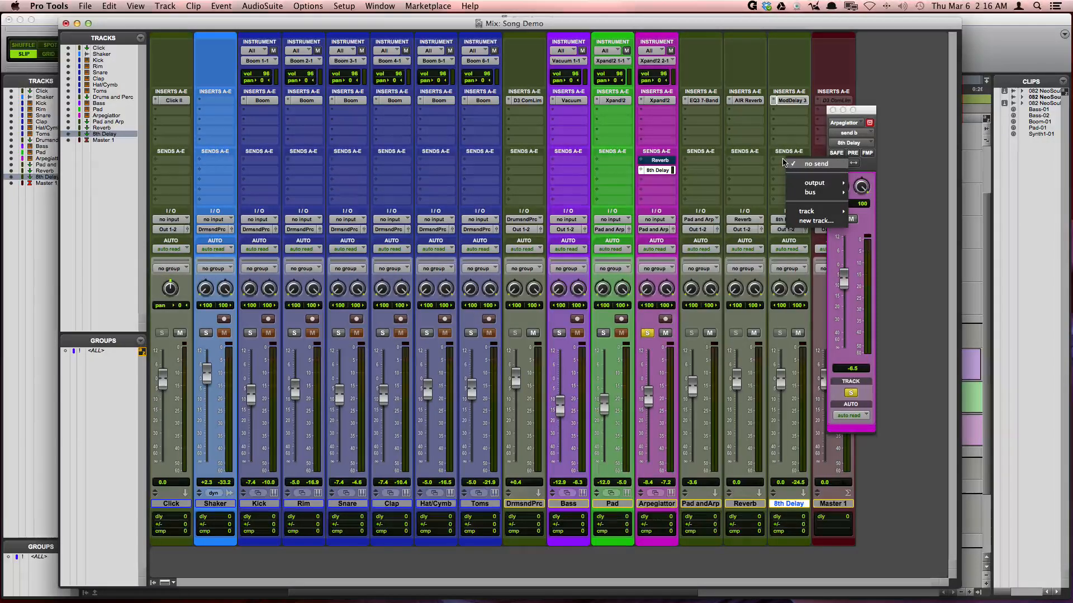
{"action": "left_click", "coordinate": [809, 191]}
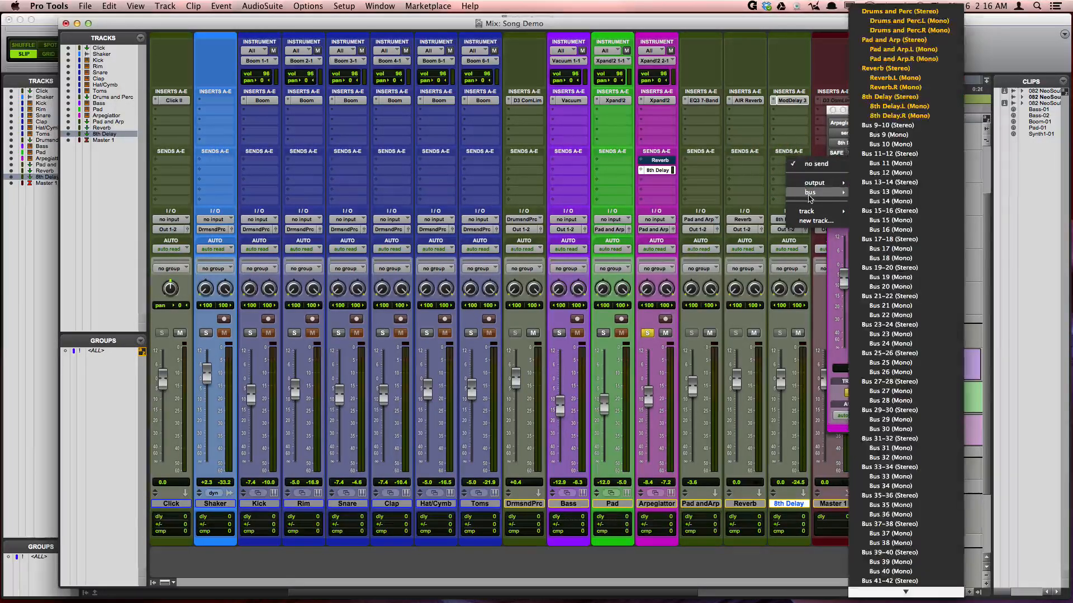
{"action": "mouse_move", "coordinate": [890, 125]}
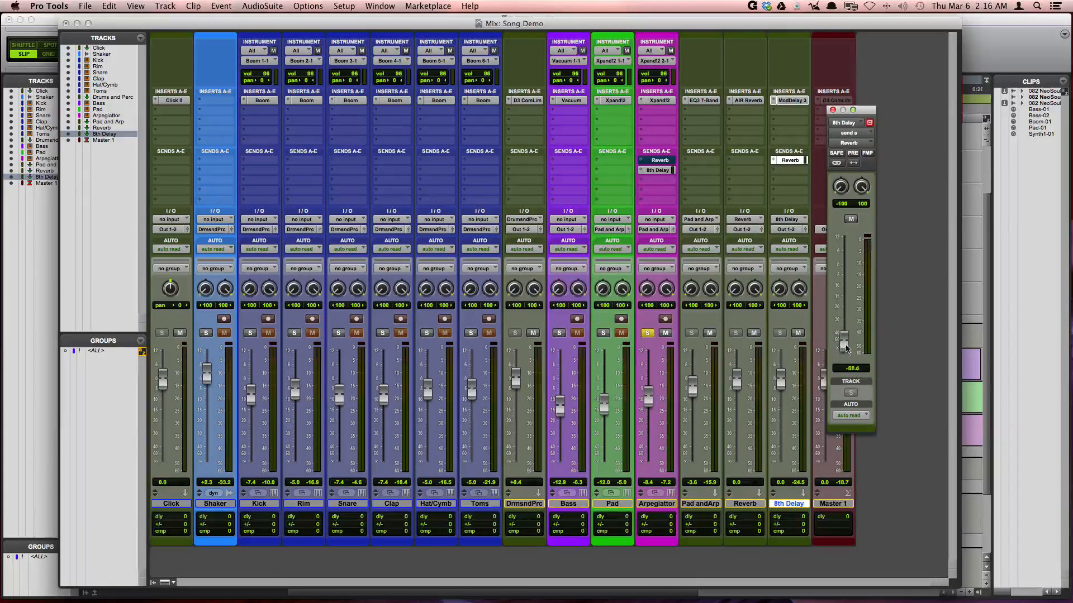
Step: Bring the delay-to-reverb send up to about 0 dB and audition it during playback
{"action": "left_click_drag", "start_coordinate": [845, 341], "coordinate": [844, 263]}
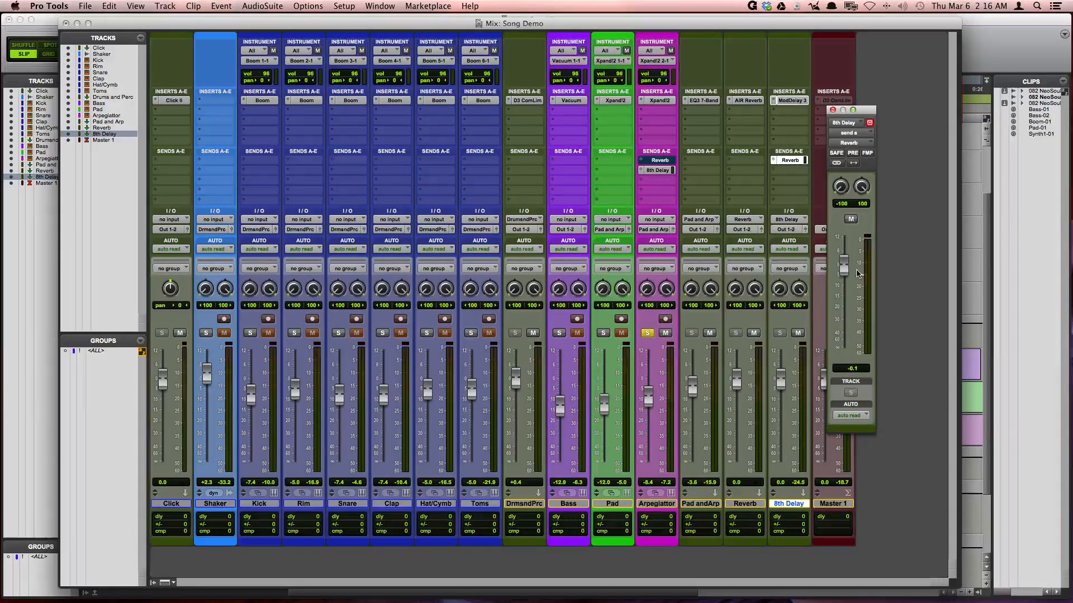
{"action": "key", "text": "space"}
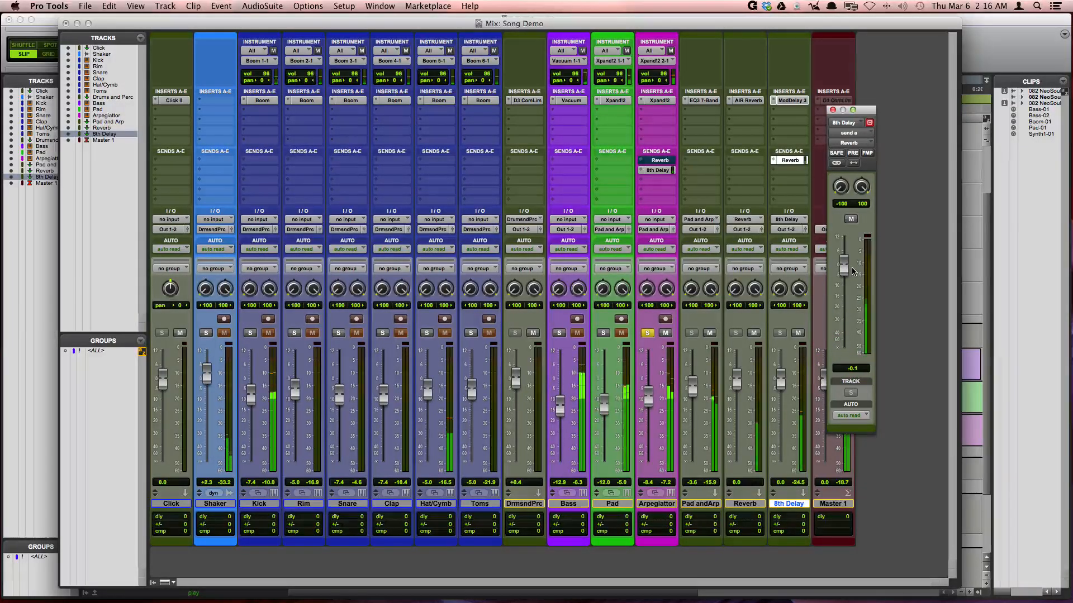
{"action": "left_click_drag", "start_coordinate": [844, 267], "coordinate": [844, 281]}
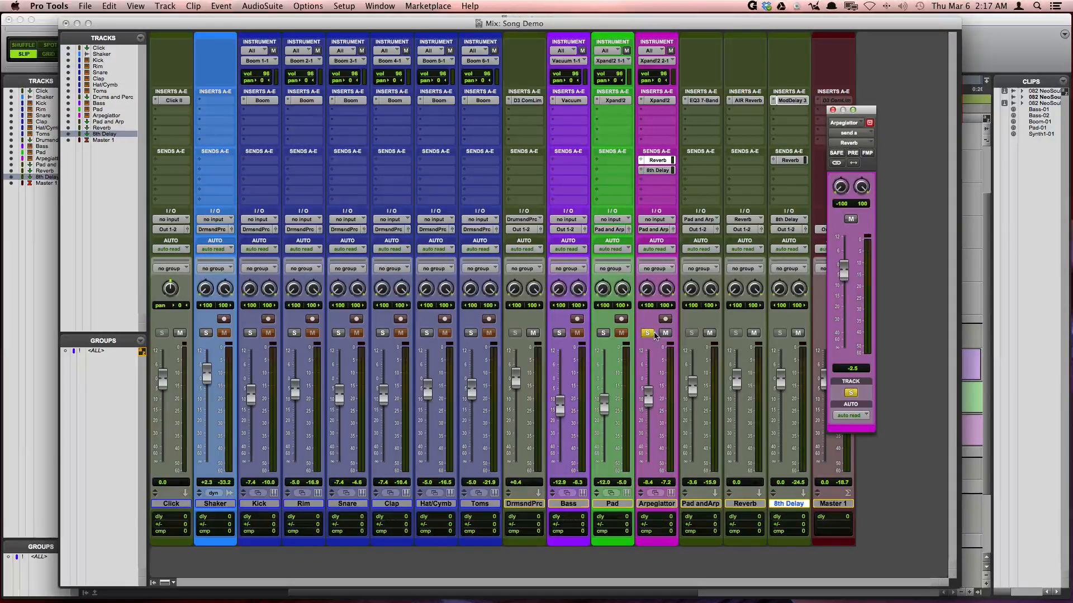
Step: Select the drum, percussion, bass and pad tracks and bring up their send destinations
{"action": "left_click", "coordinate": [647, 333]}
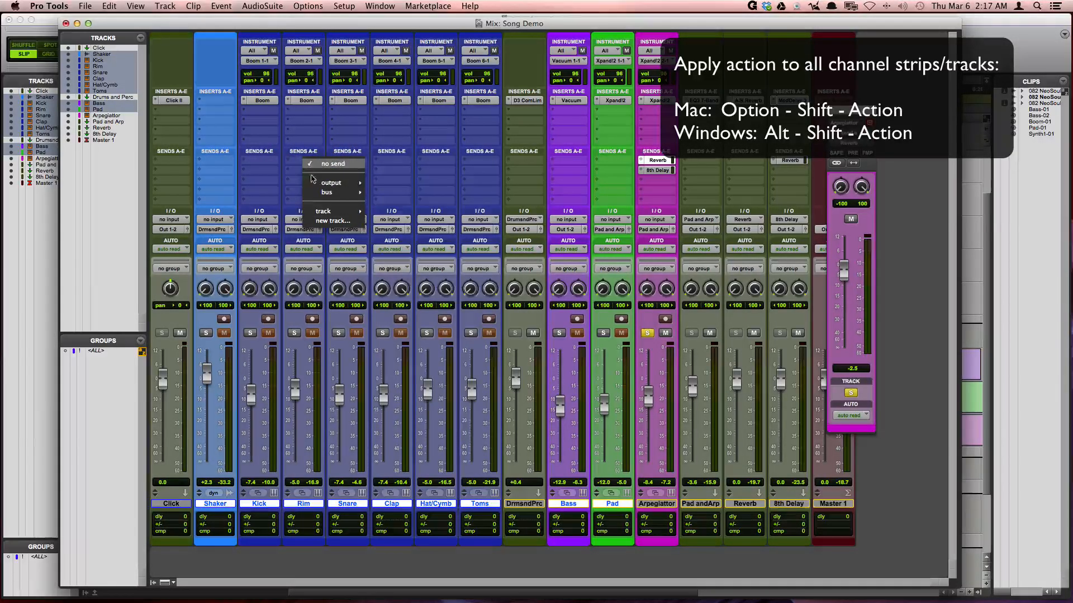
Step: Assign Reverb and 8th Delay bus sends to all selected tracks and check Rim's delay send
{"action": "left_click", "coordinate": [326, 192]}
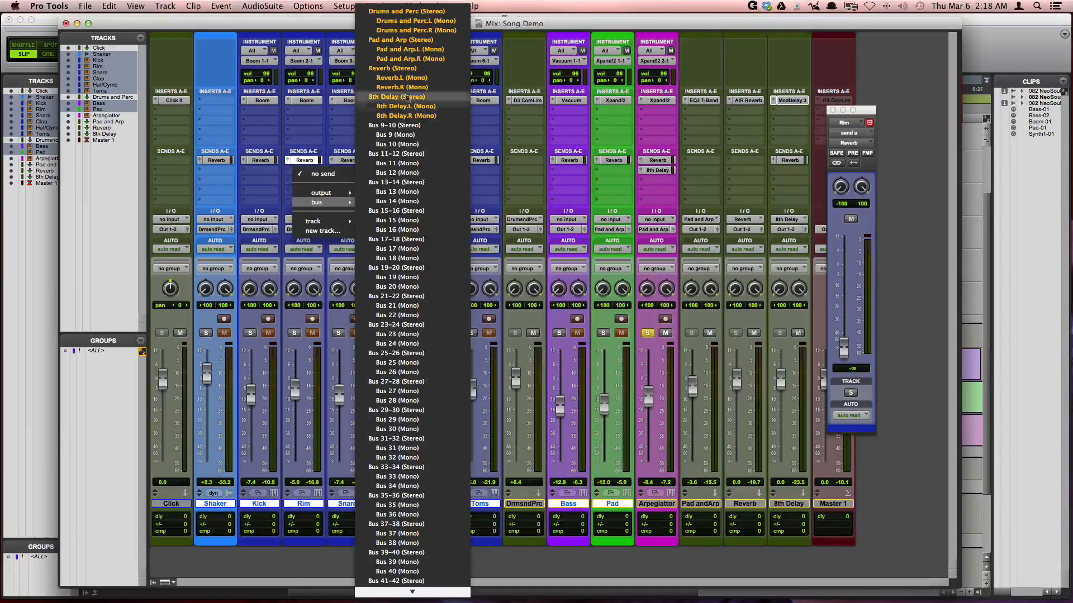
{"action": "mouse_move", "coordinate": [404, 106]}
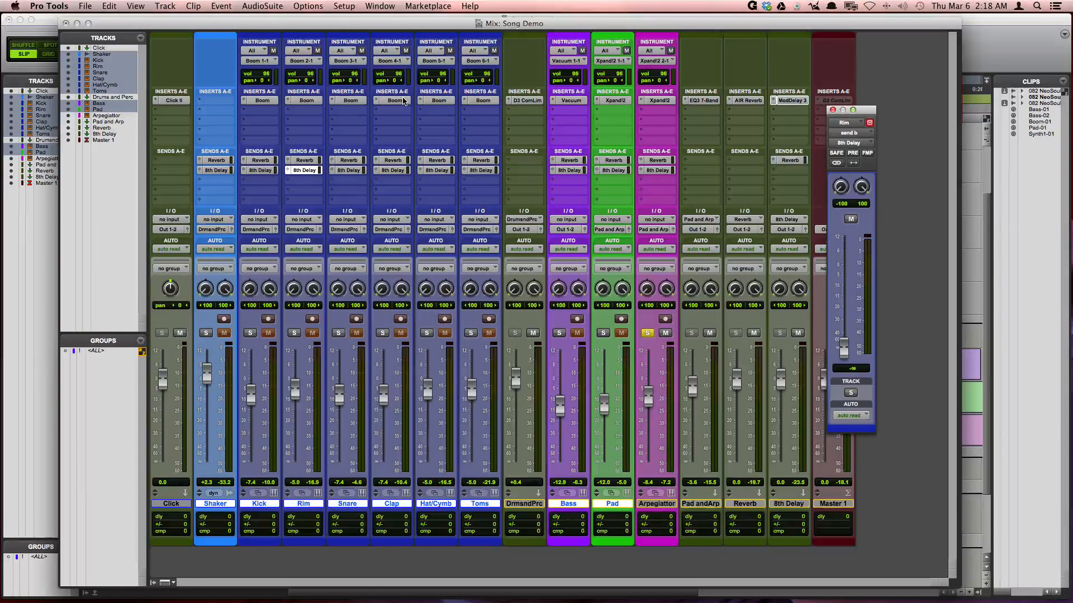
{"action": "left_click", "coordinate": [311, 170]}
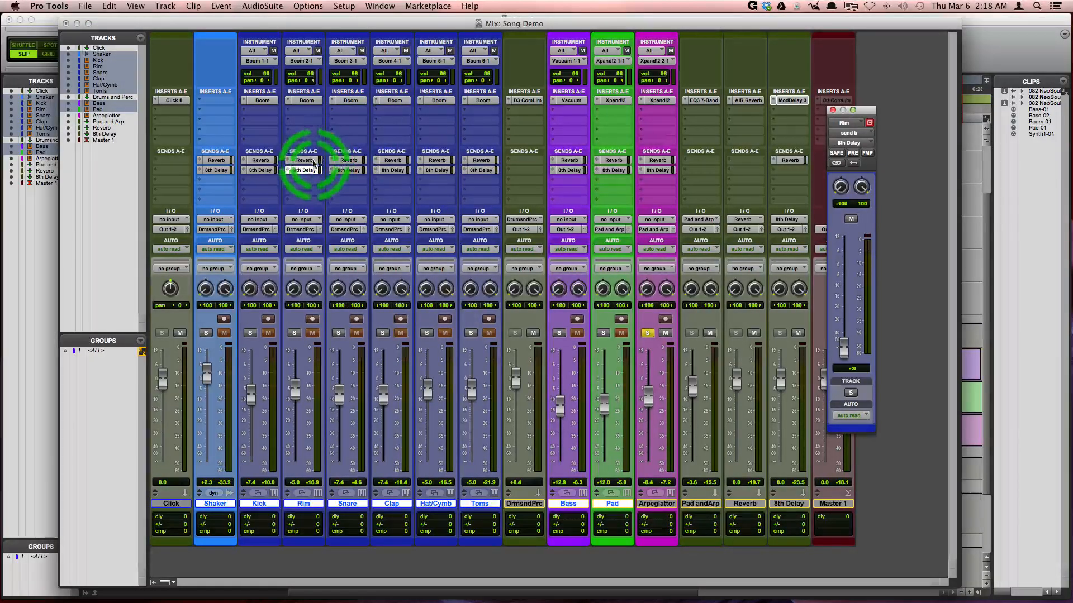
{"action": "left_click", "coordinate": [303, 169]}
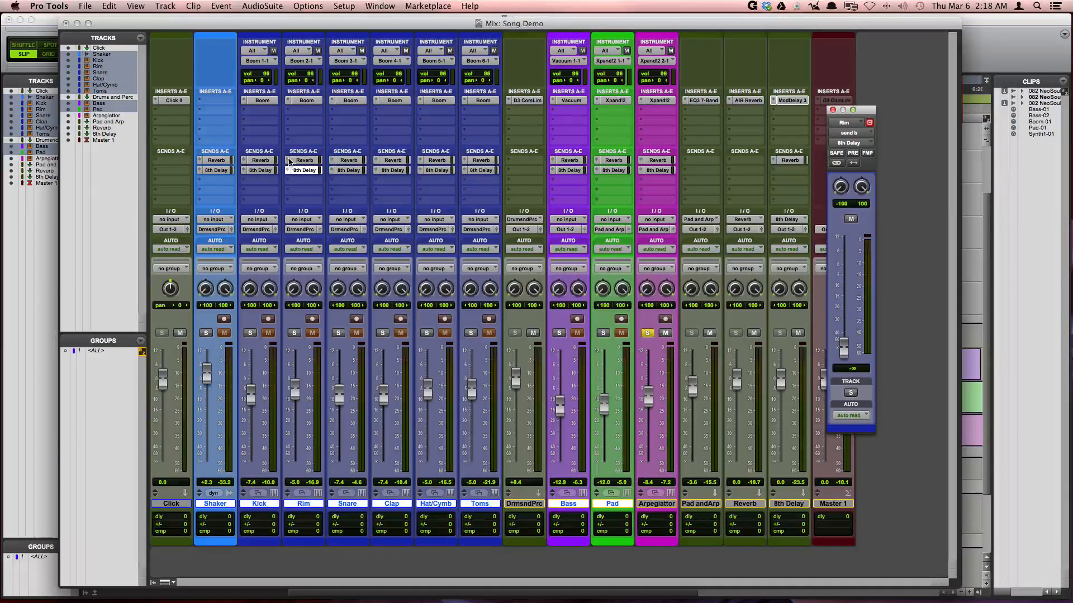
{"action": "mouse_move", "coordinate": [303, 160]}
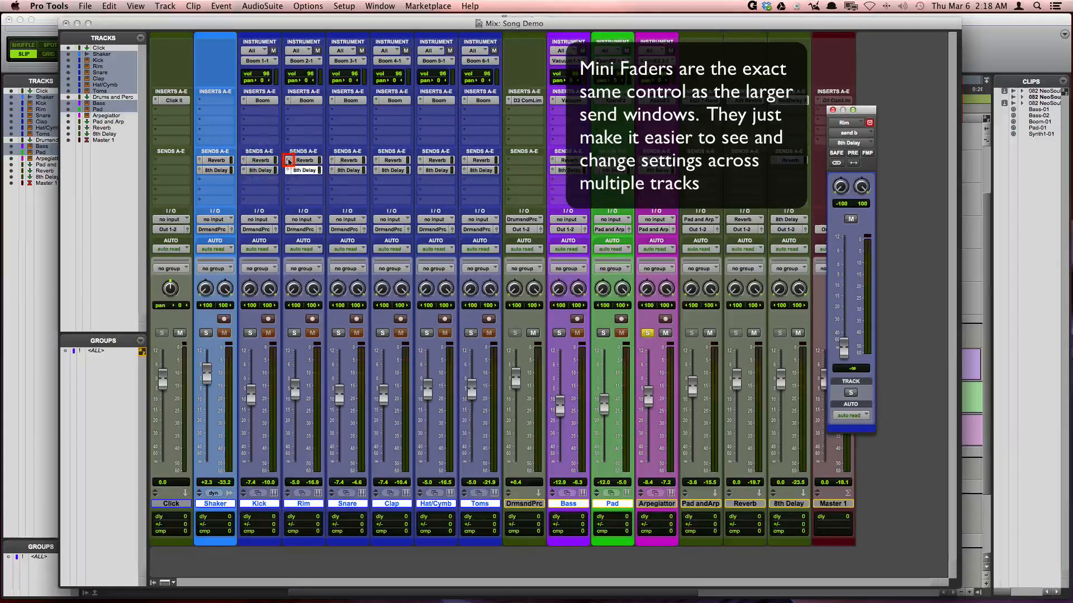
Step: Expand Send A (Reverb) and Send B (8th Delay) as mini faders on every track
{"action": "left_click", "coordinate": [302, 160]}
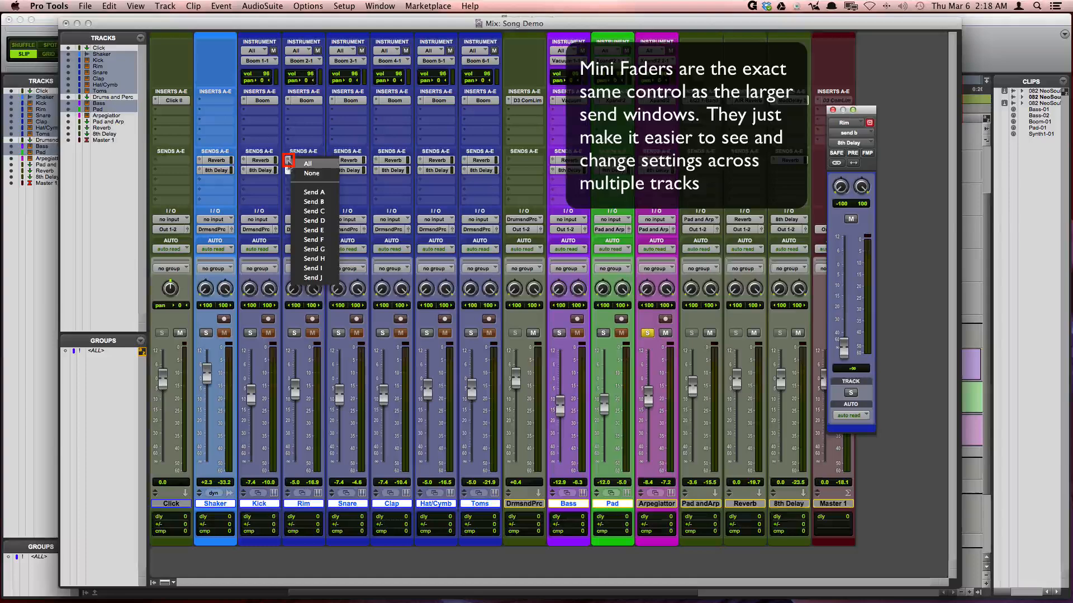
{"action": "left_click", "coordinate": [307, 163]}
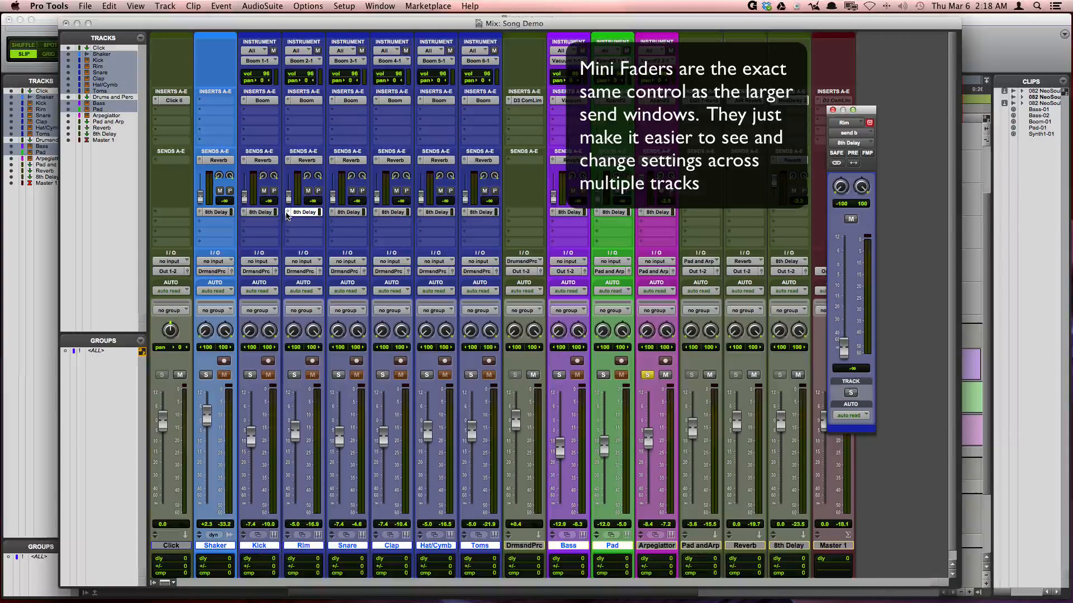
{"action": "left_click", "coordinate": [286, 214]}
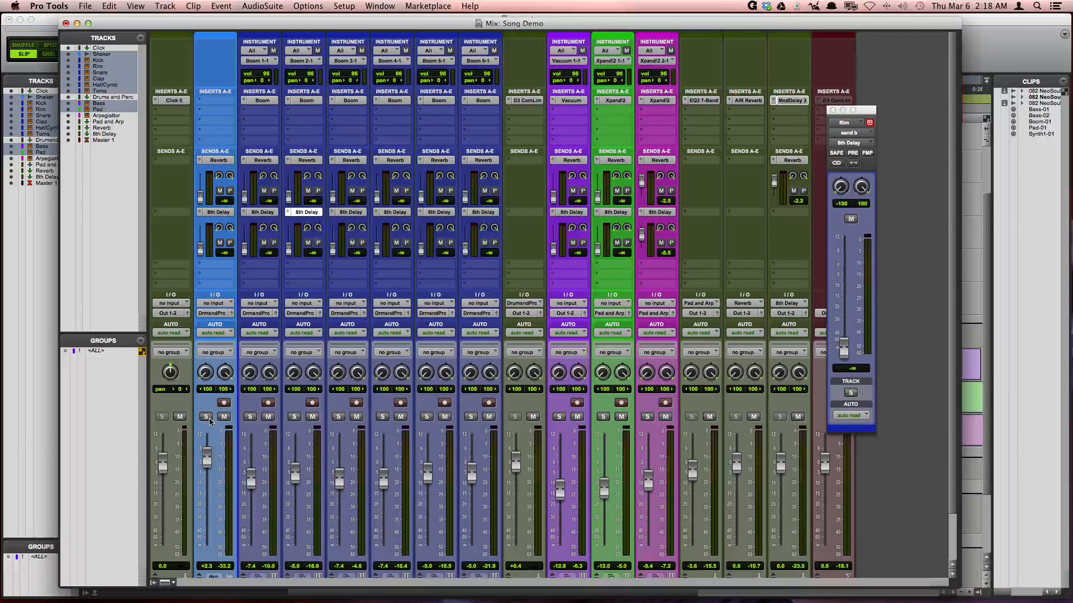
Step: Solo the Rim track to hear its sends in isolation
{"action": "left_click", "coordinate": [206, 417]}
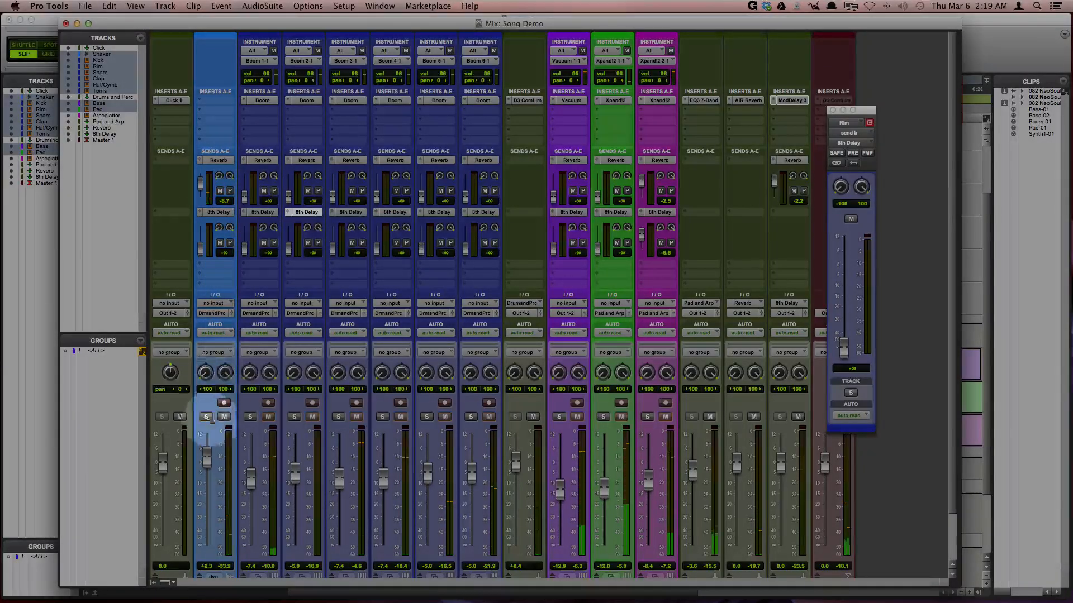
{"action": "left_click", "coordinate": [294, 417]}
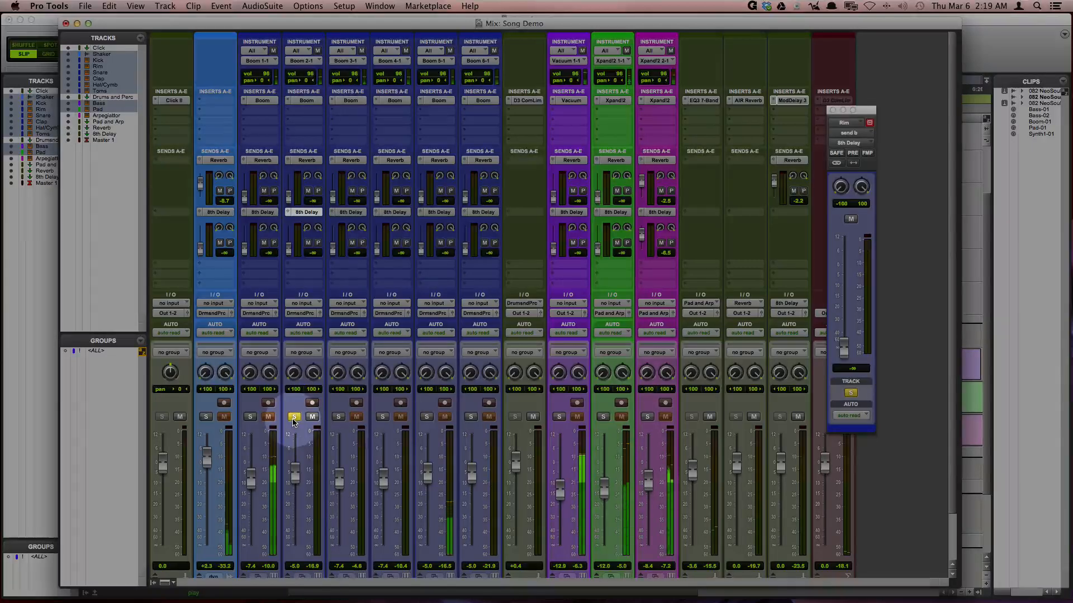